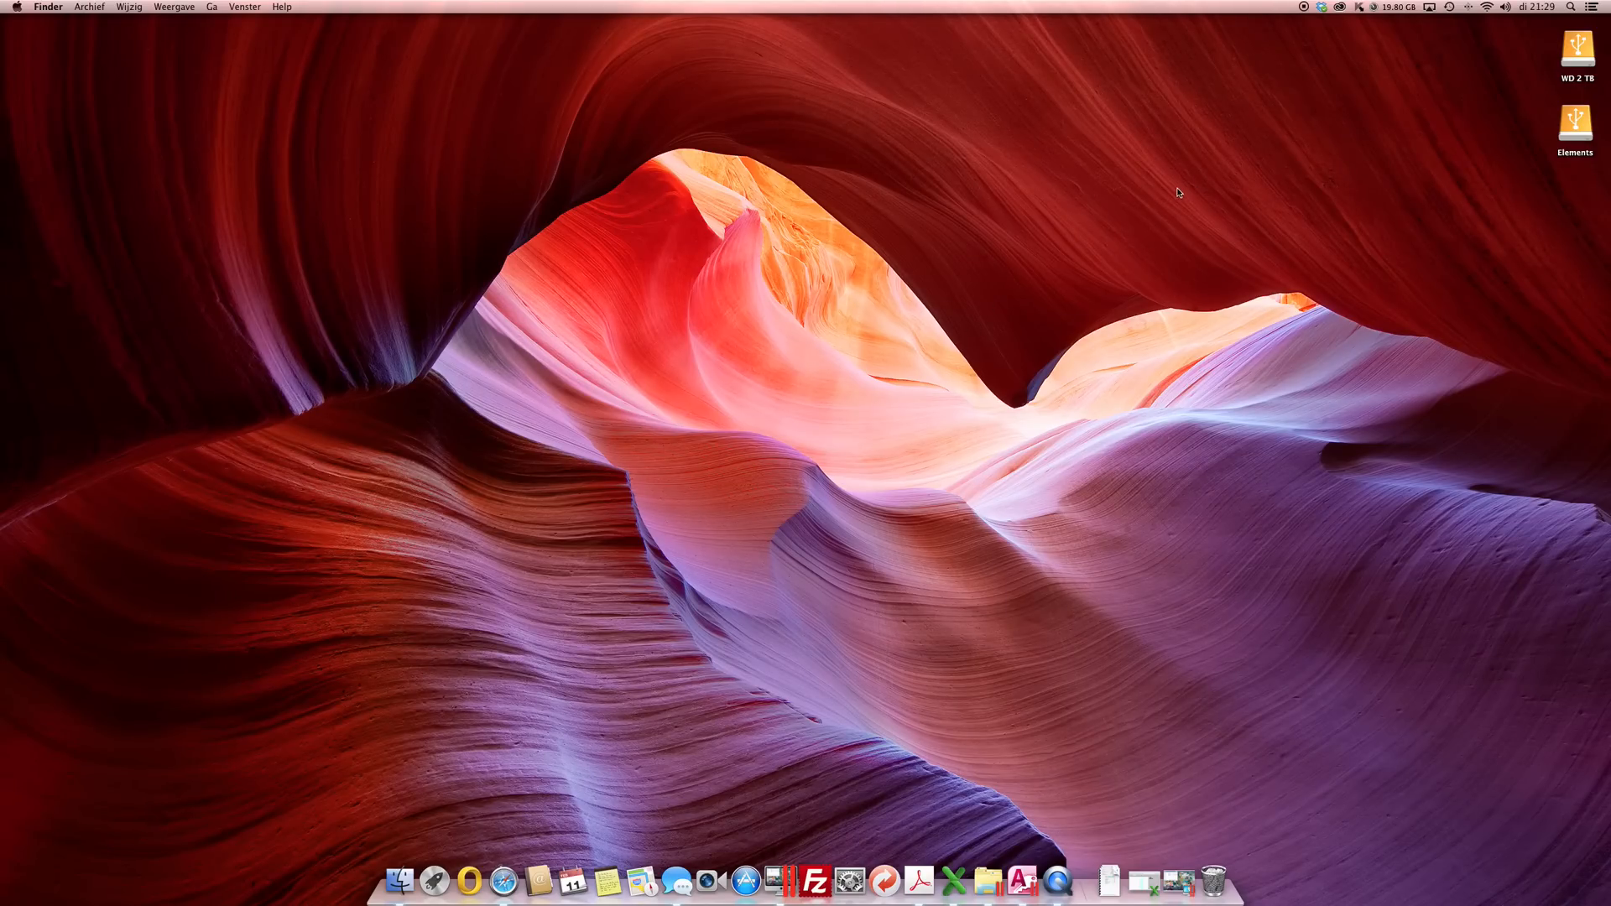
View the Creative Cloud panel's Behance feed, then its list of installed, up-to-date apps
left_click(1339, 7)
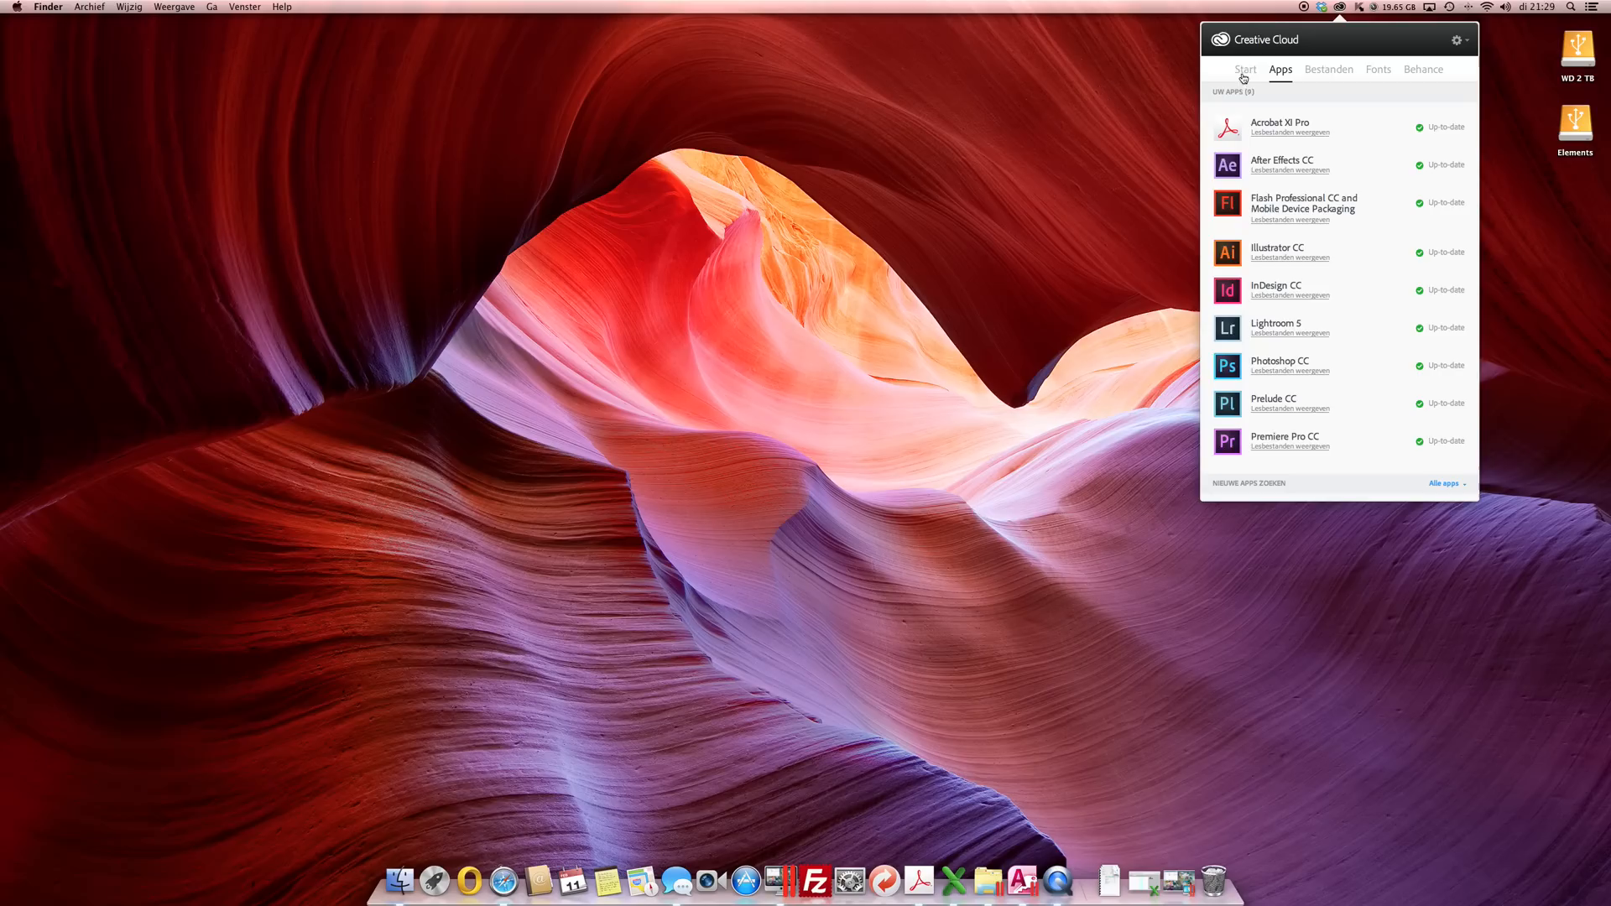
mouse_move(1326, 80)
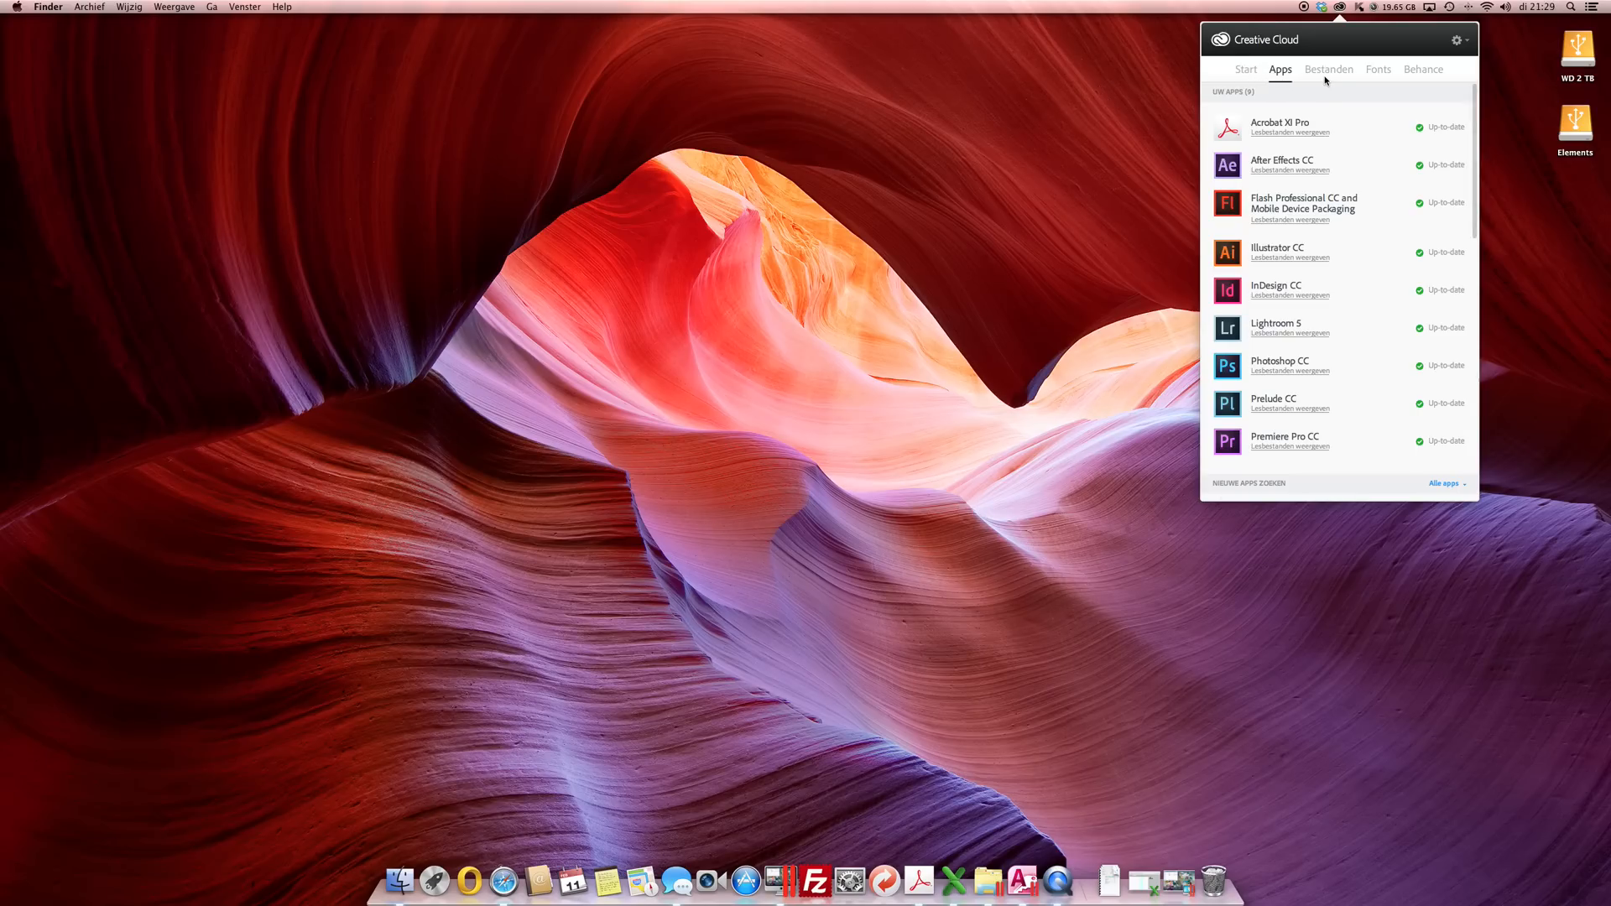
left_click(1423, 69)
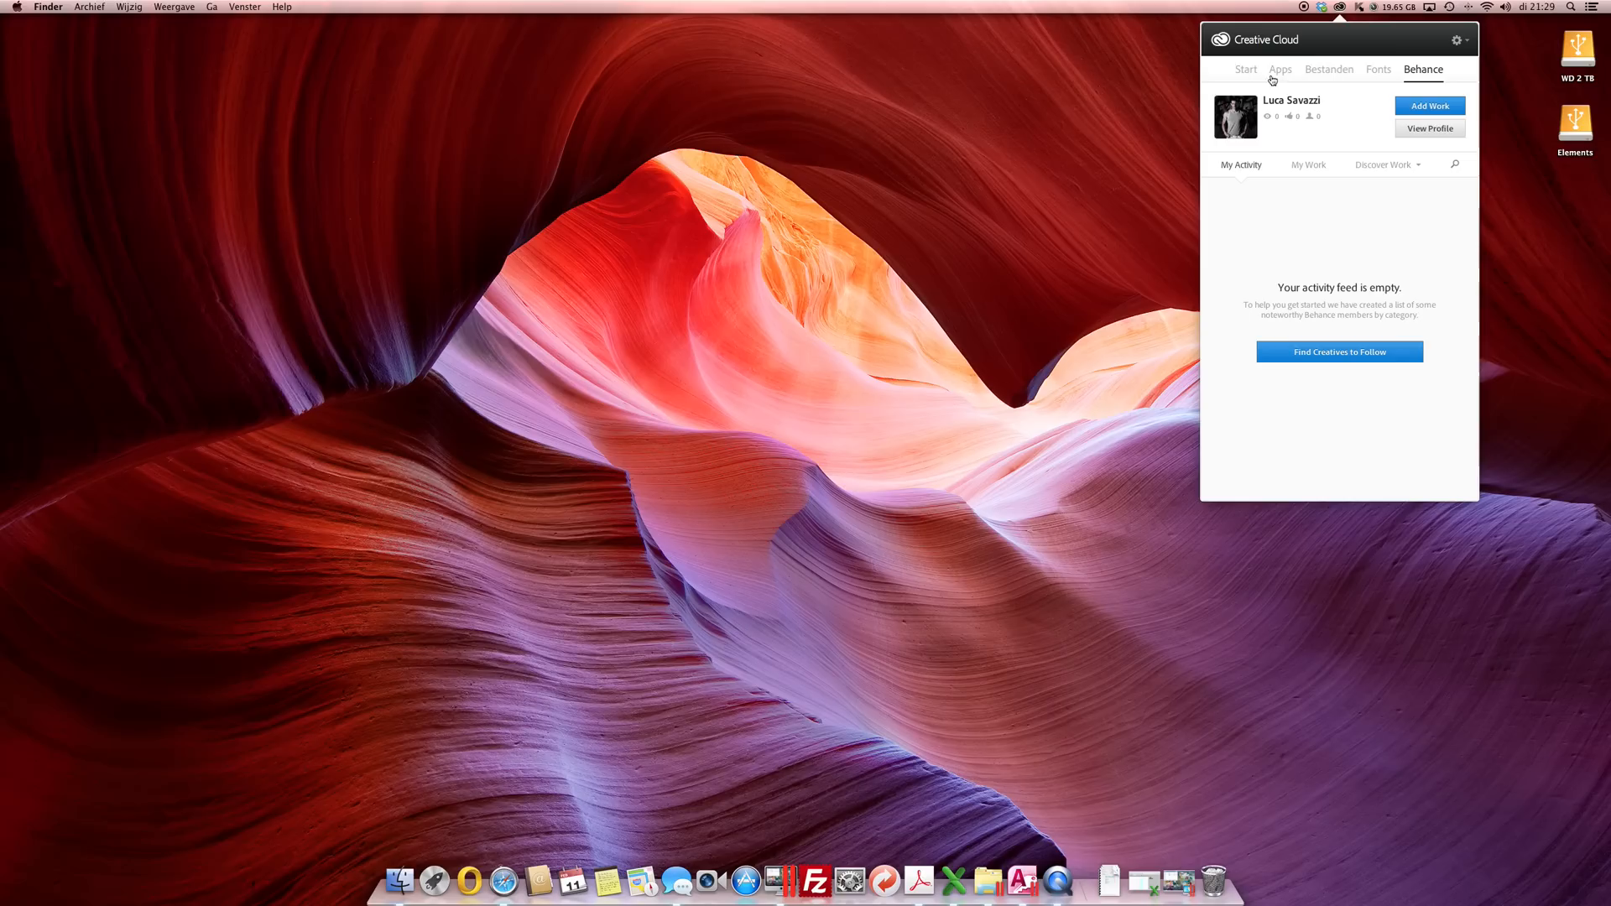
left_click(1281, 69)
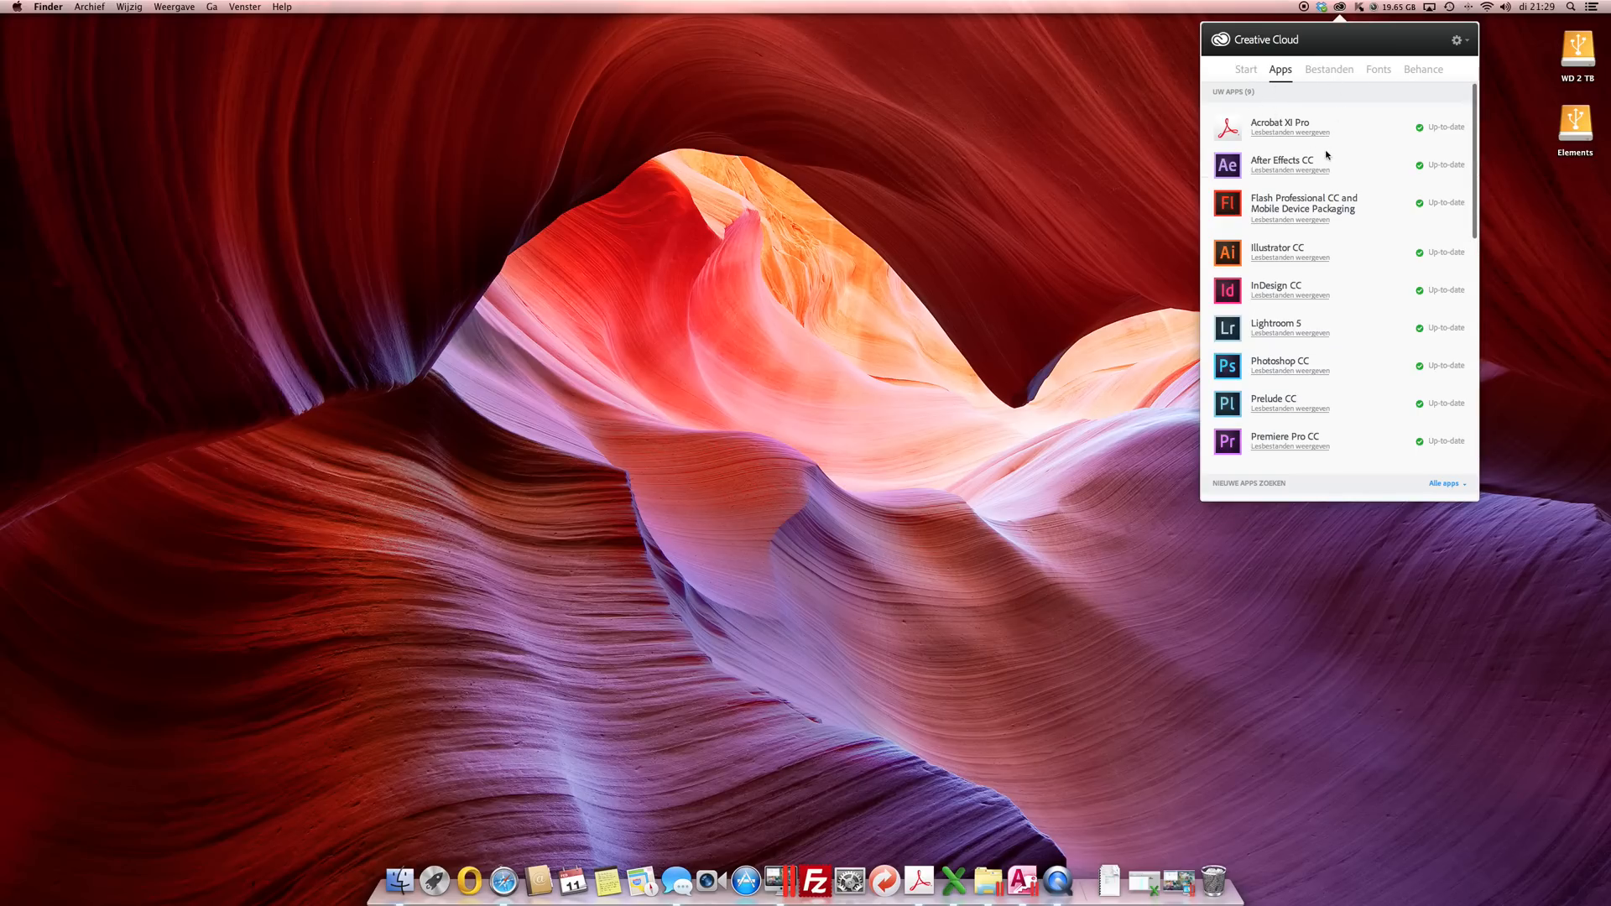
mouse_move(1274, 169)
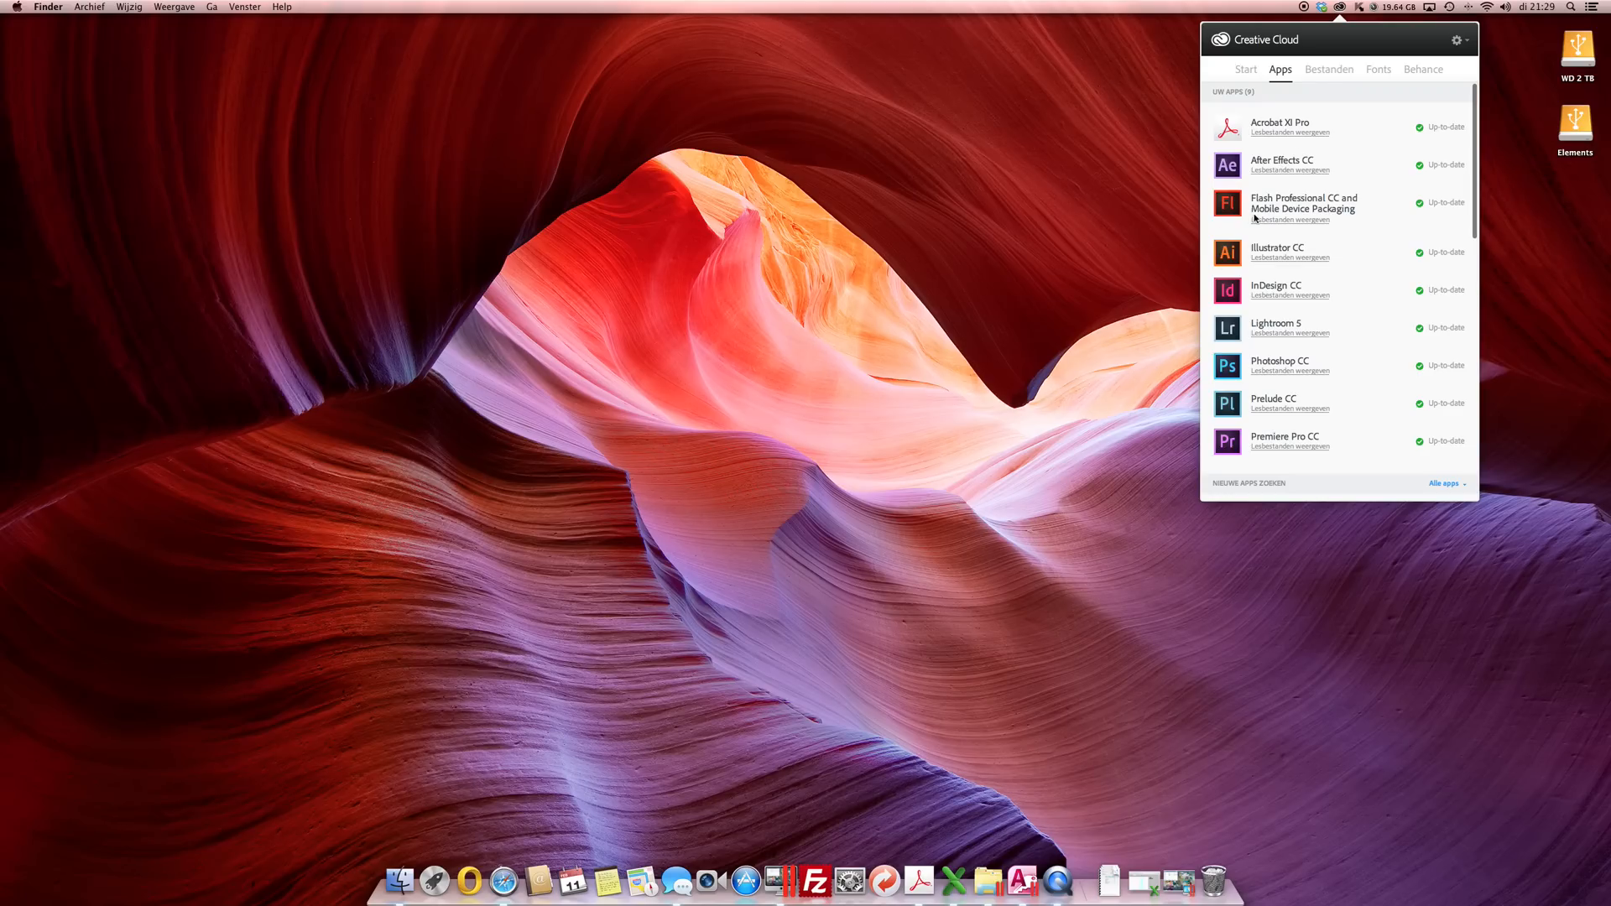
mouse_move(1269, 245)
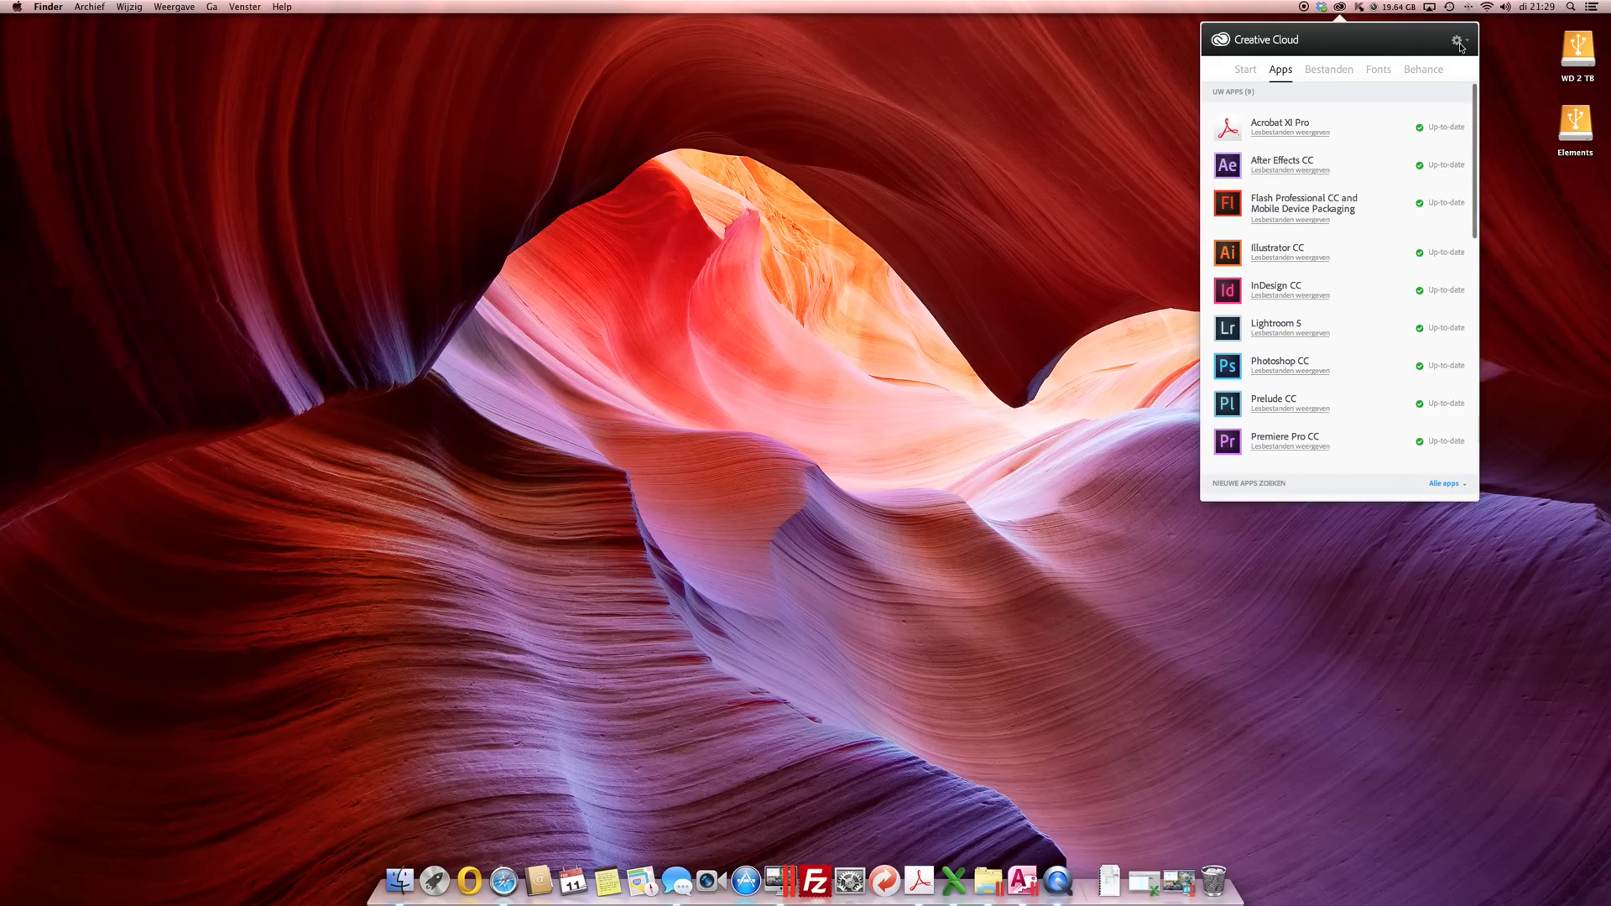
Quit the Creative Cloud desktop app via the gear menu's Afsluiten
left_click(1459, 44)
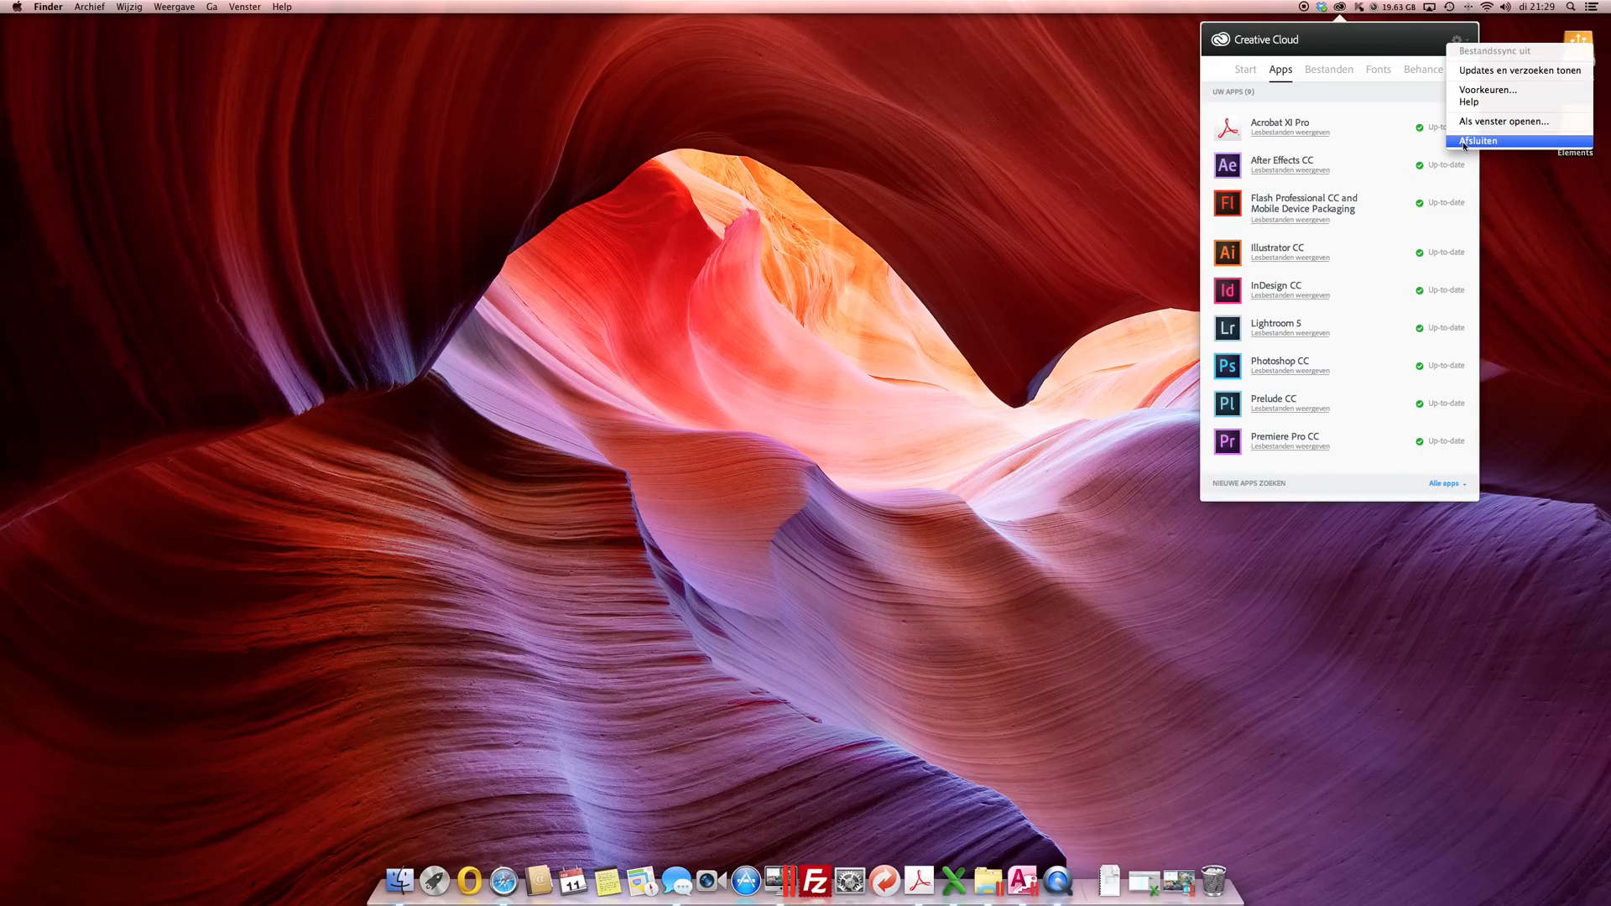
left_click(1477, 141)
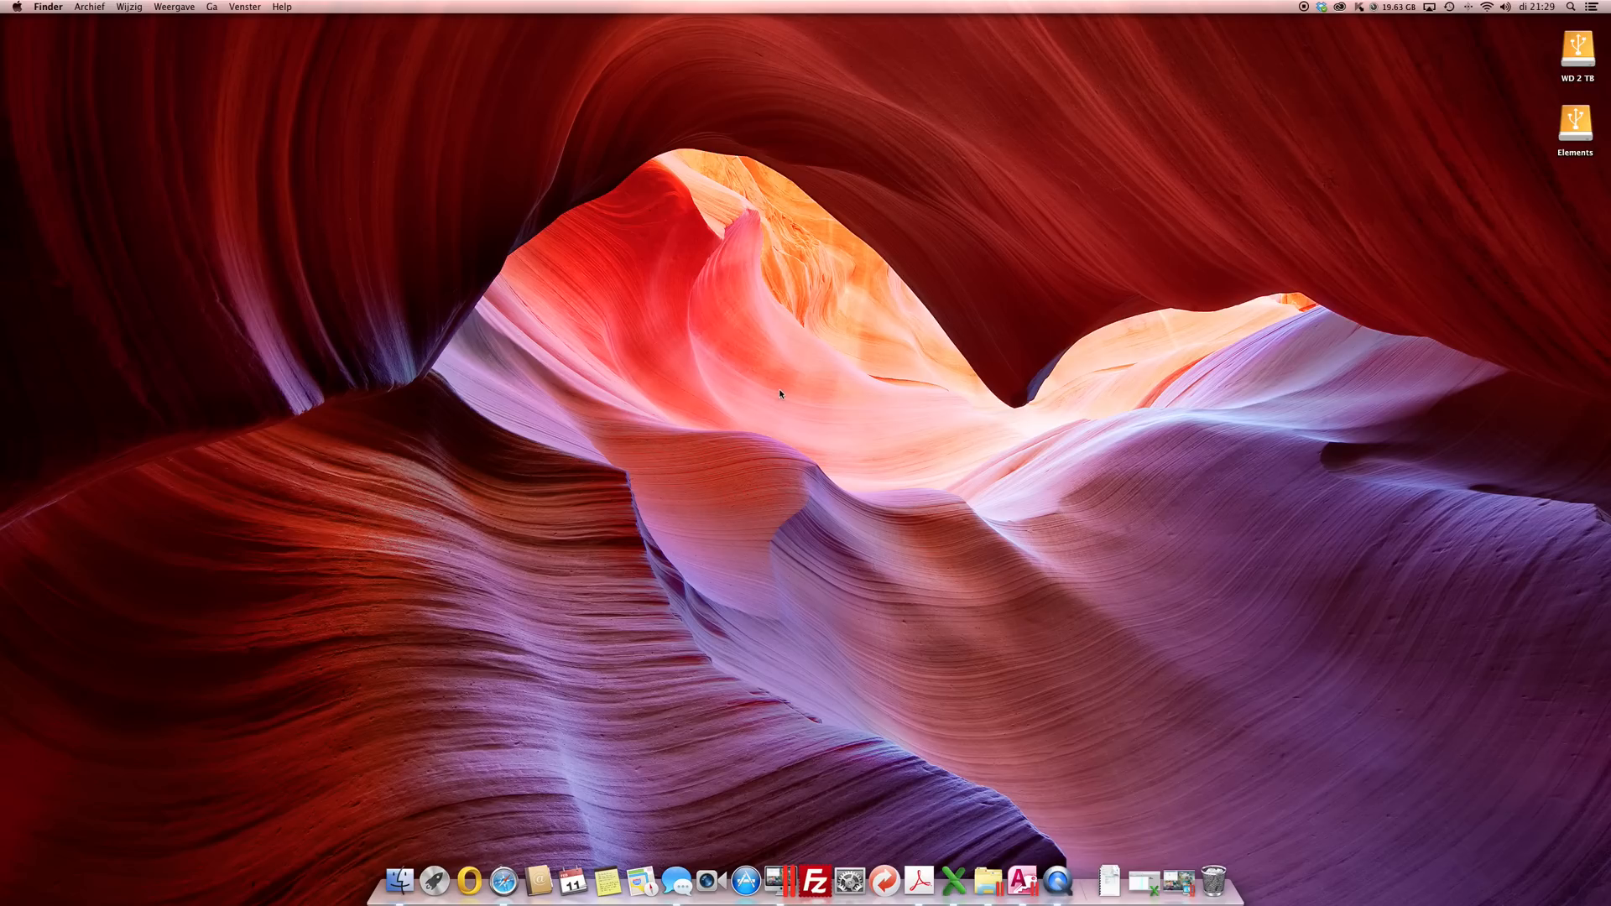
mouse_move(402, 881)
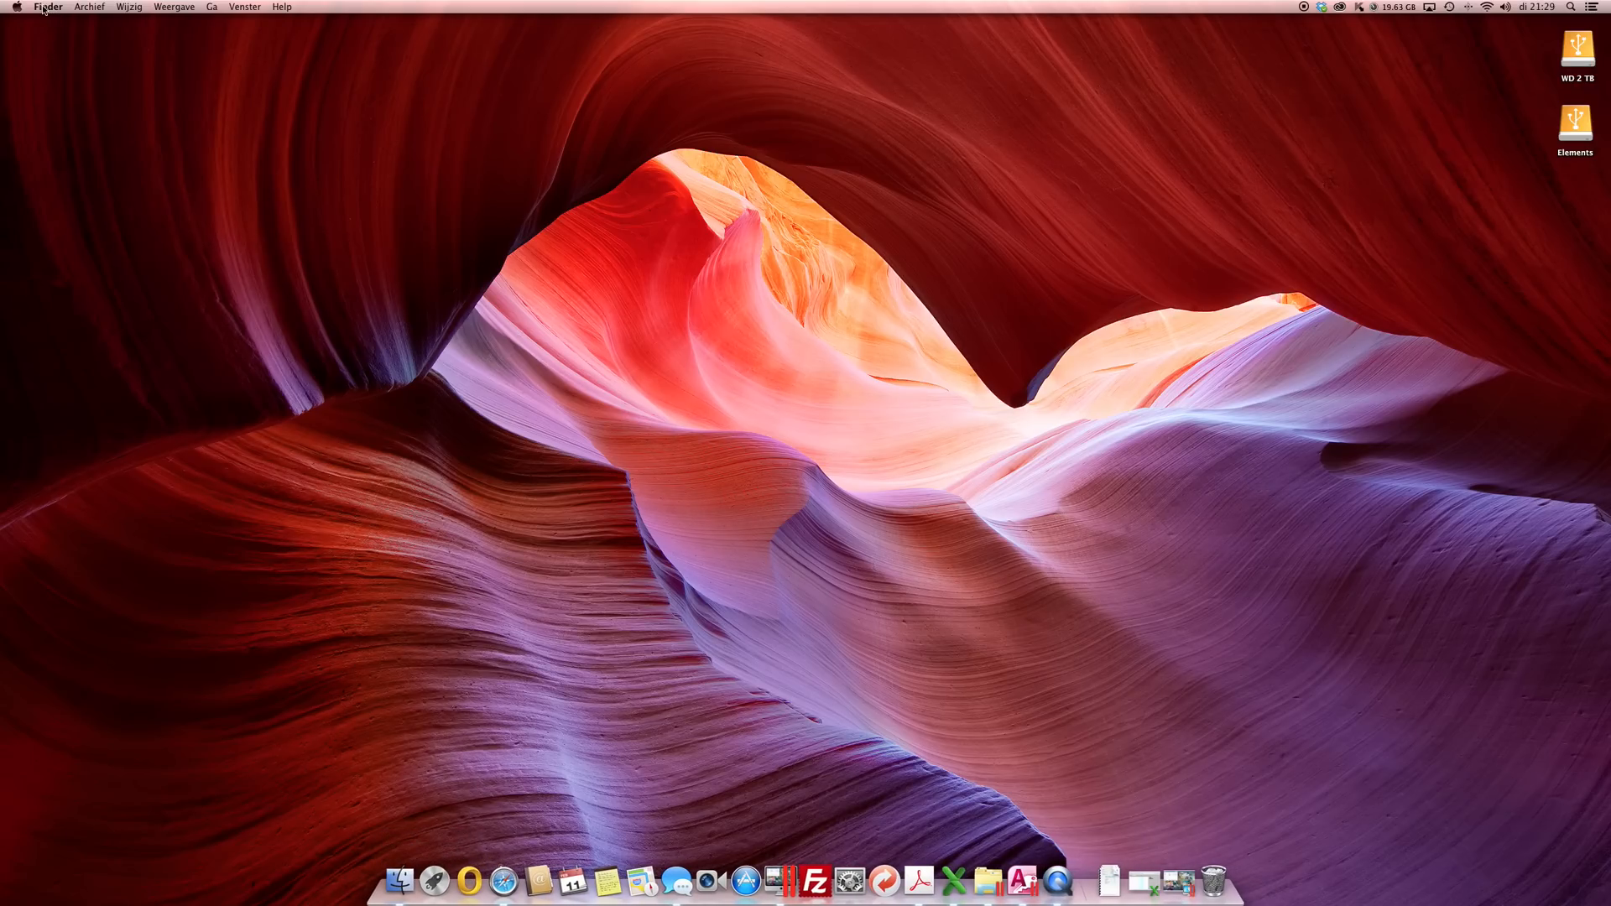
Go to ~/Library/Application support/Adobe so its subfolders are listed
left_click(211, 6)
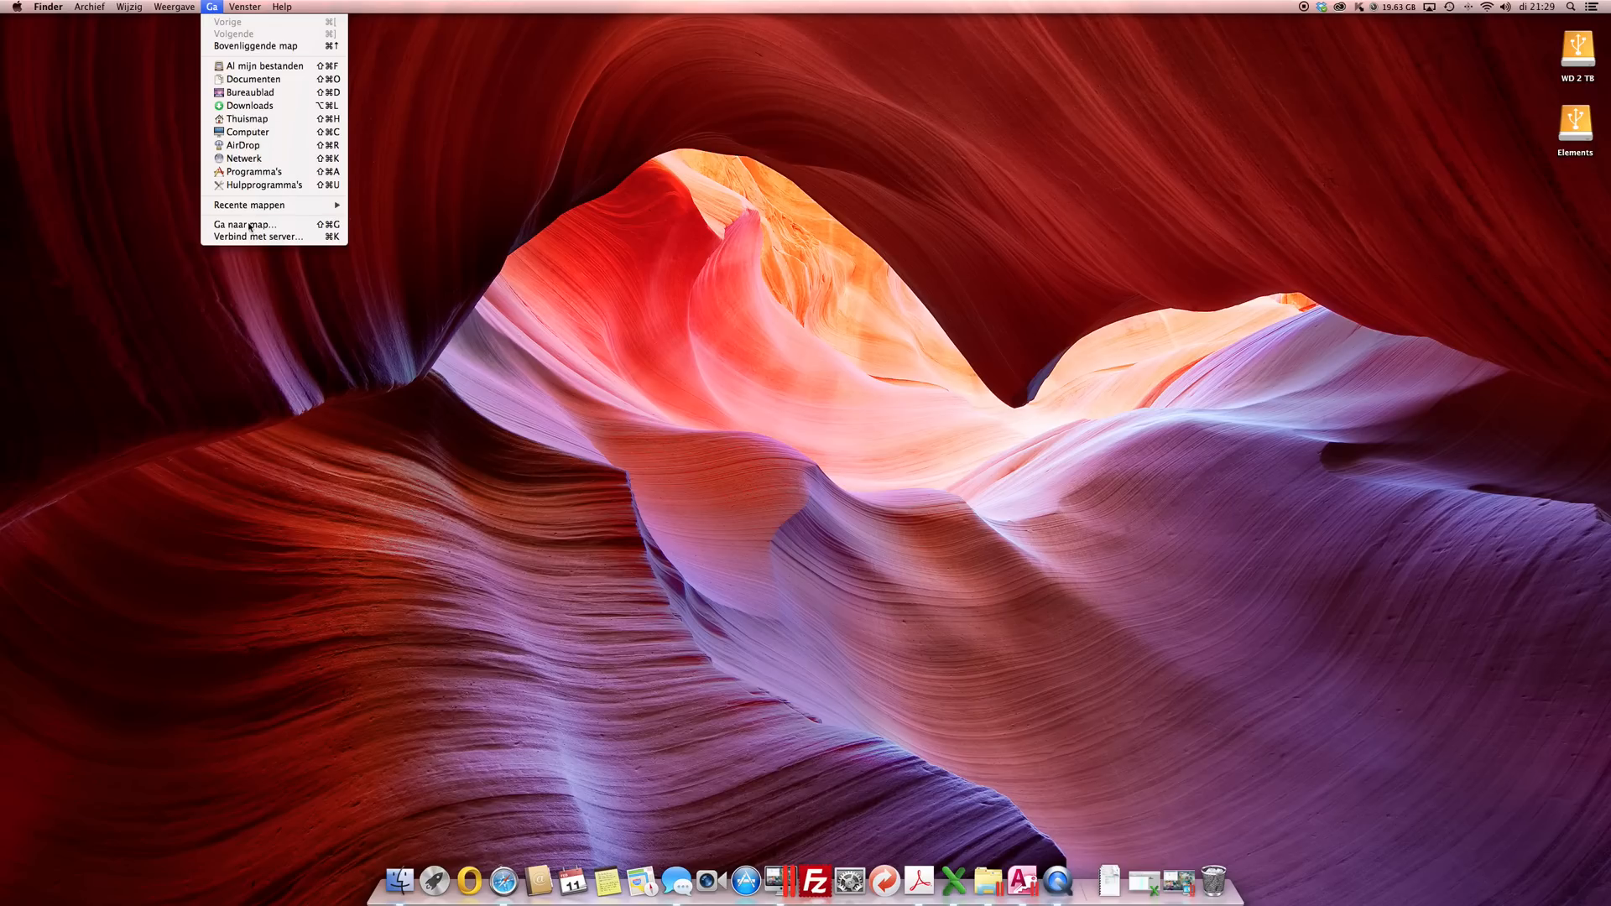
left_click(245, 224)
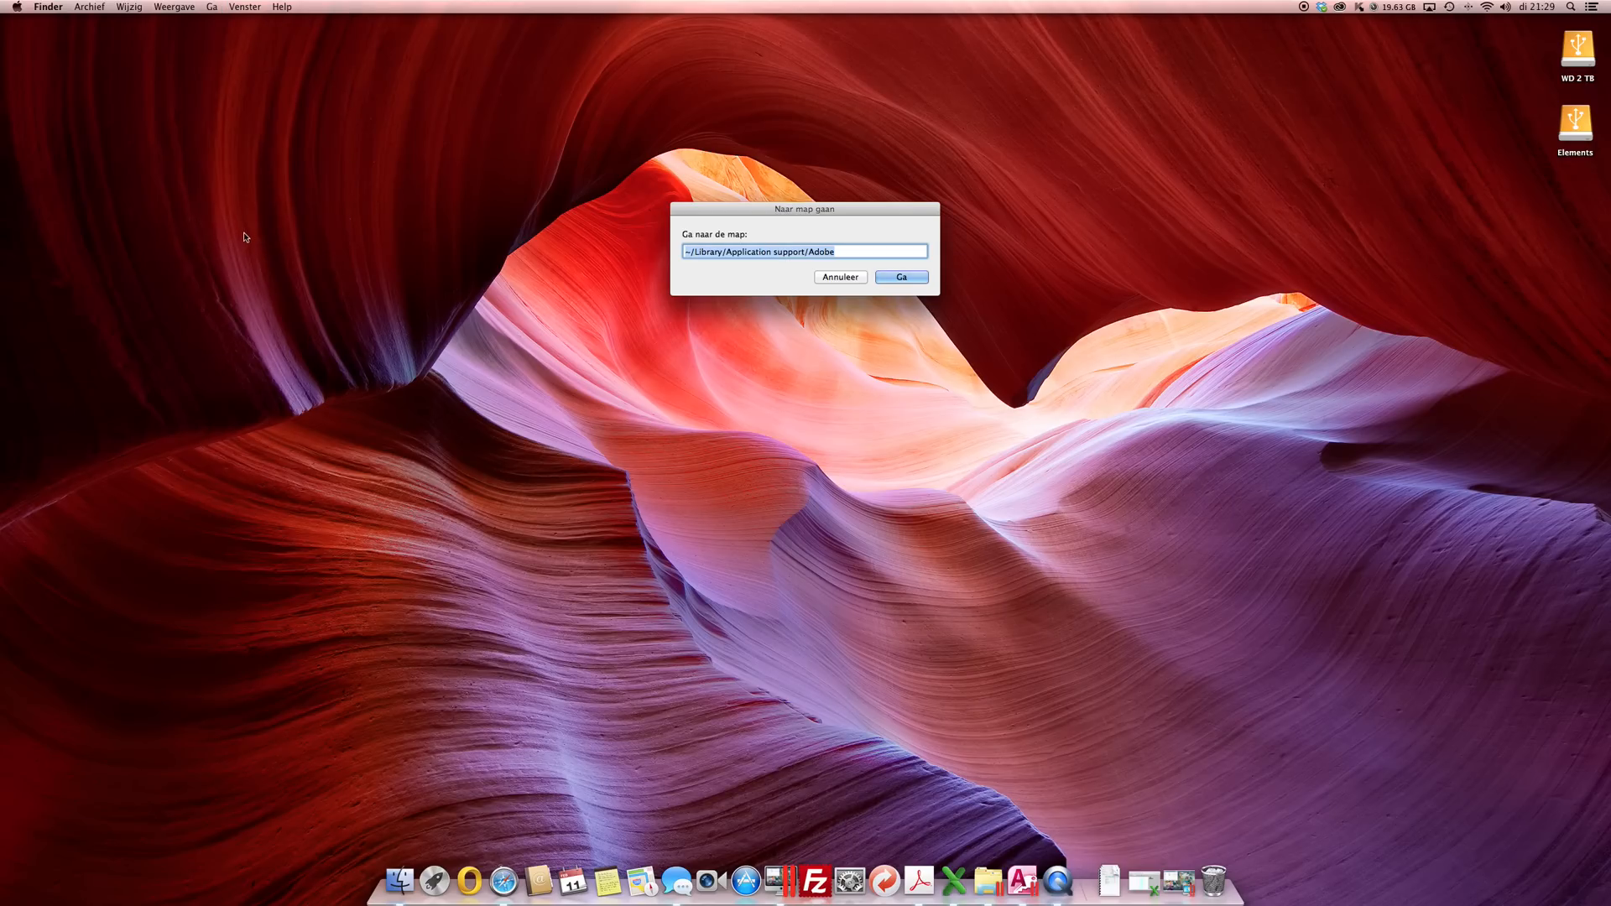
left_click(725, 252)
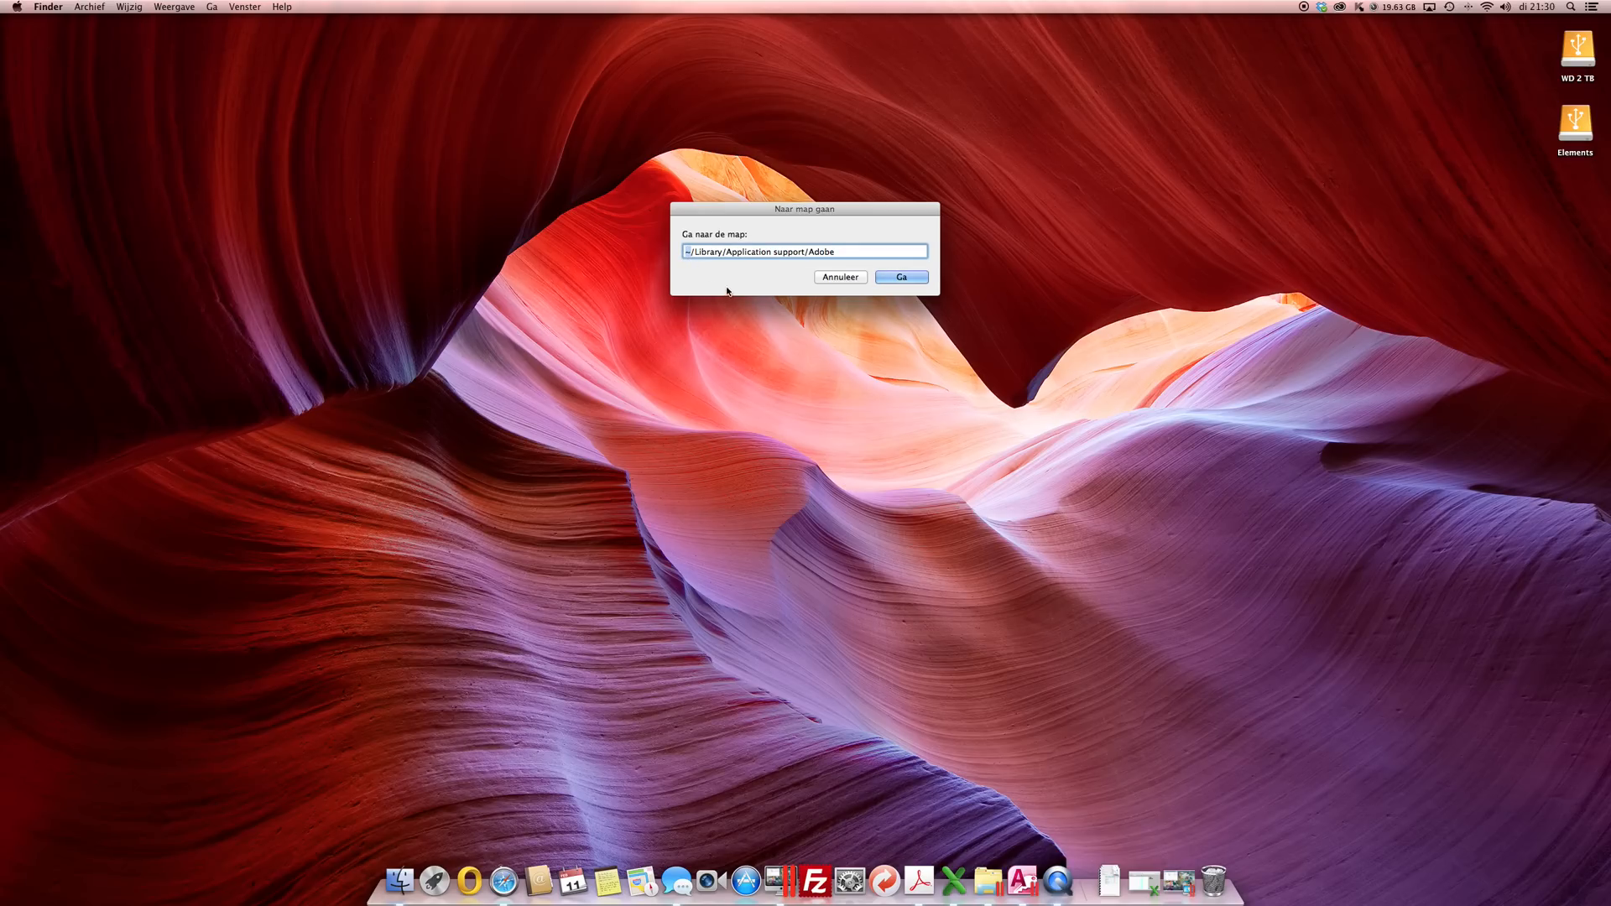
left_click(900, 276)
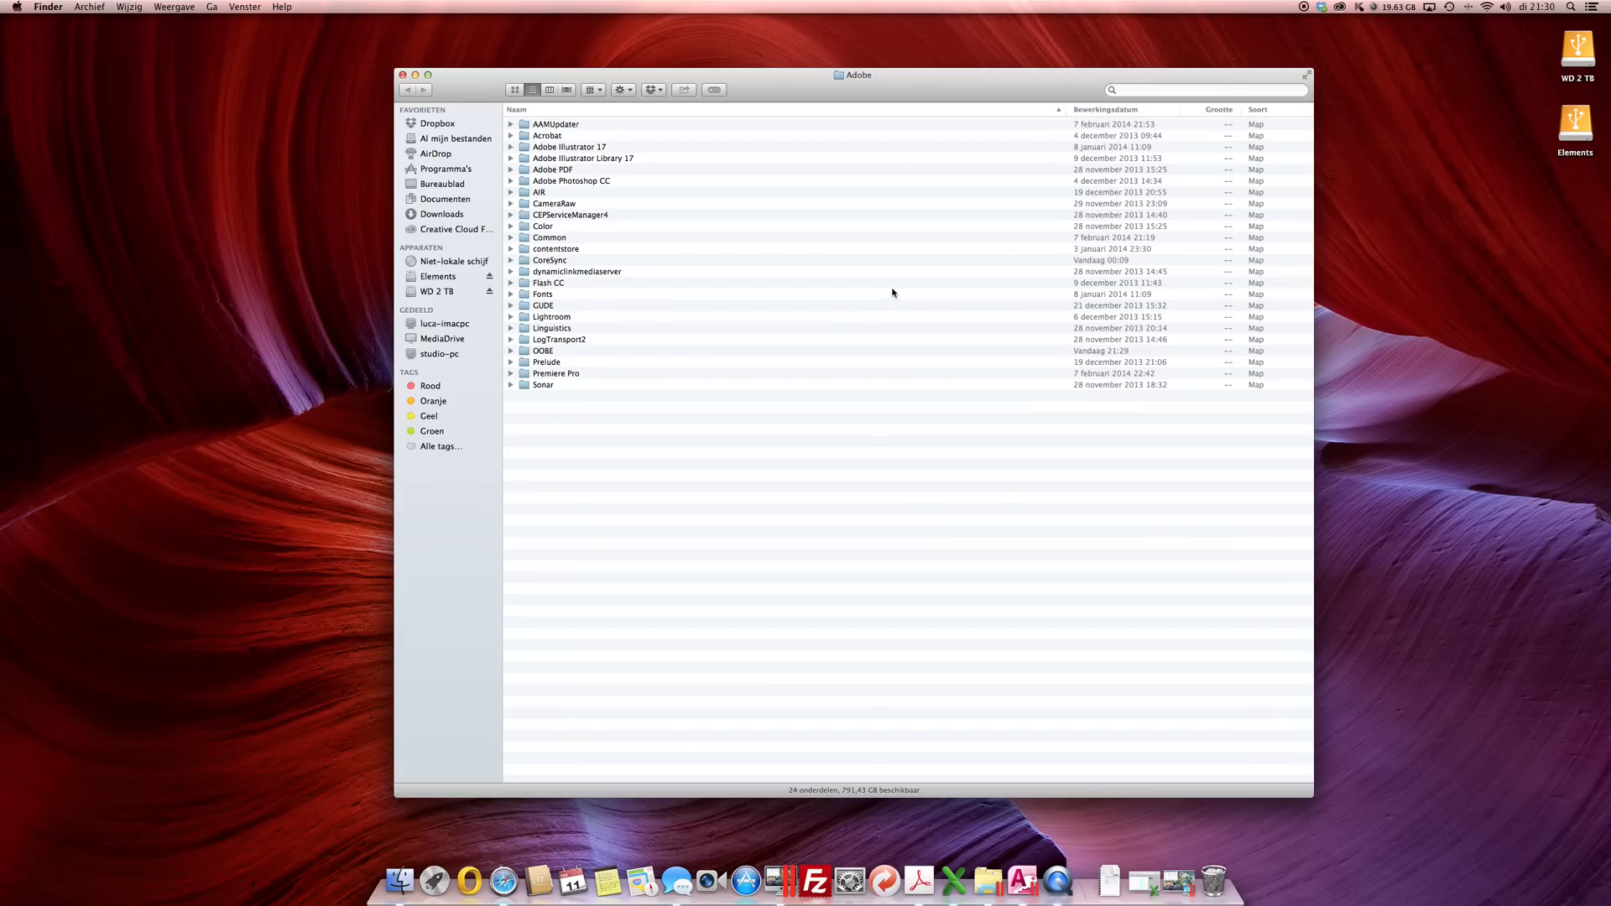
mouse_move(561, 136)
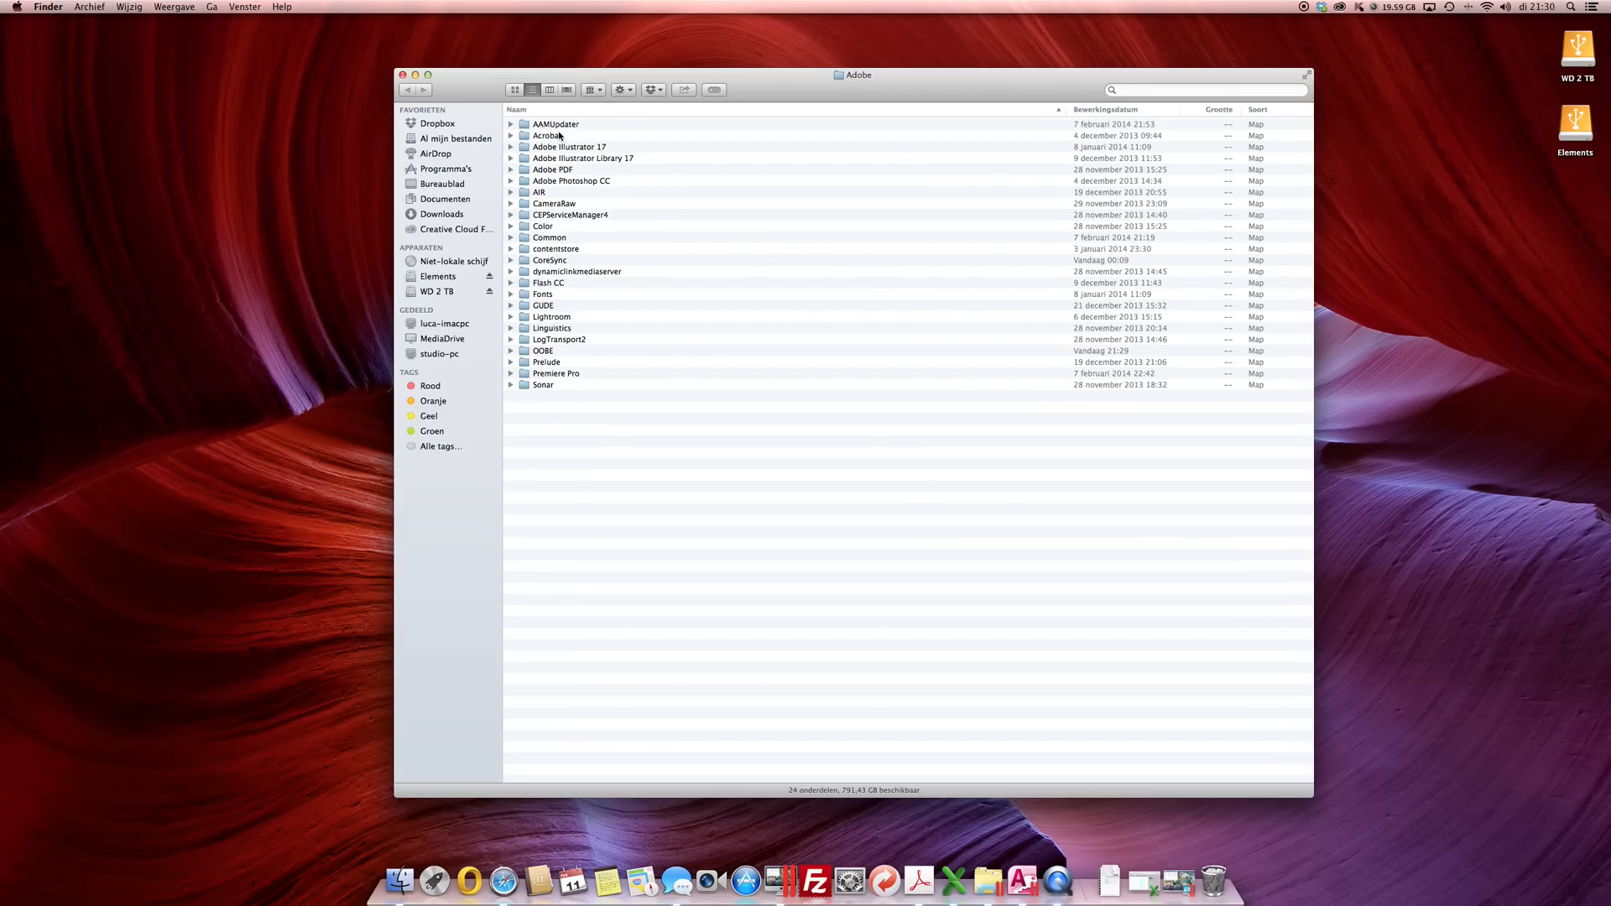
Rename AAMUpdater to OLD_AAMUpdater and OOBE to OLD_OOBE, then close the window
left_click(555, 124)
type("OLD_")
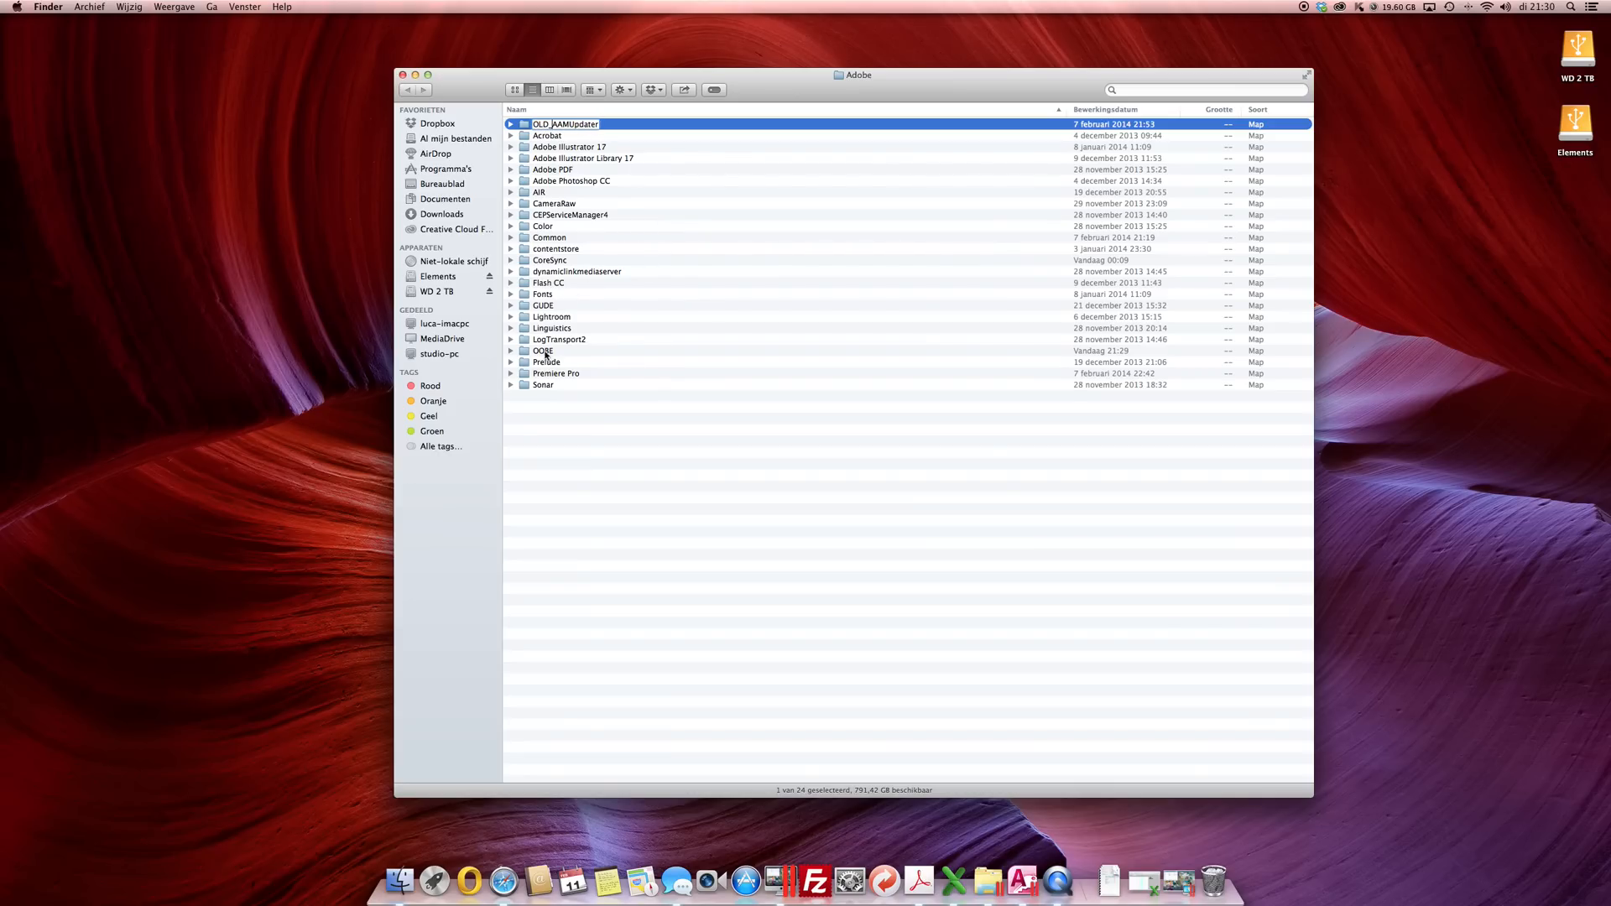
left_click(542, 350)
type("OLD_")
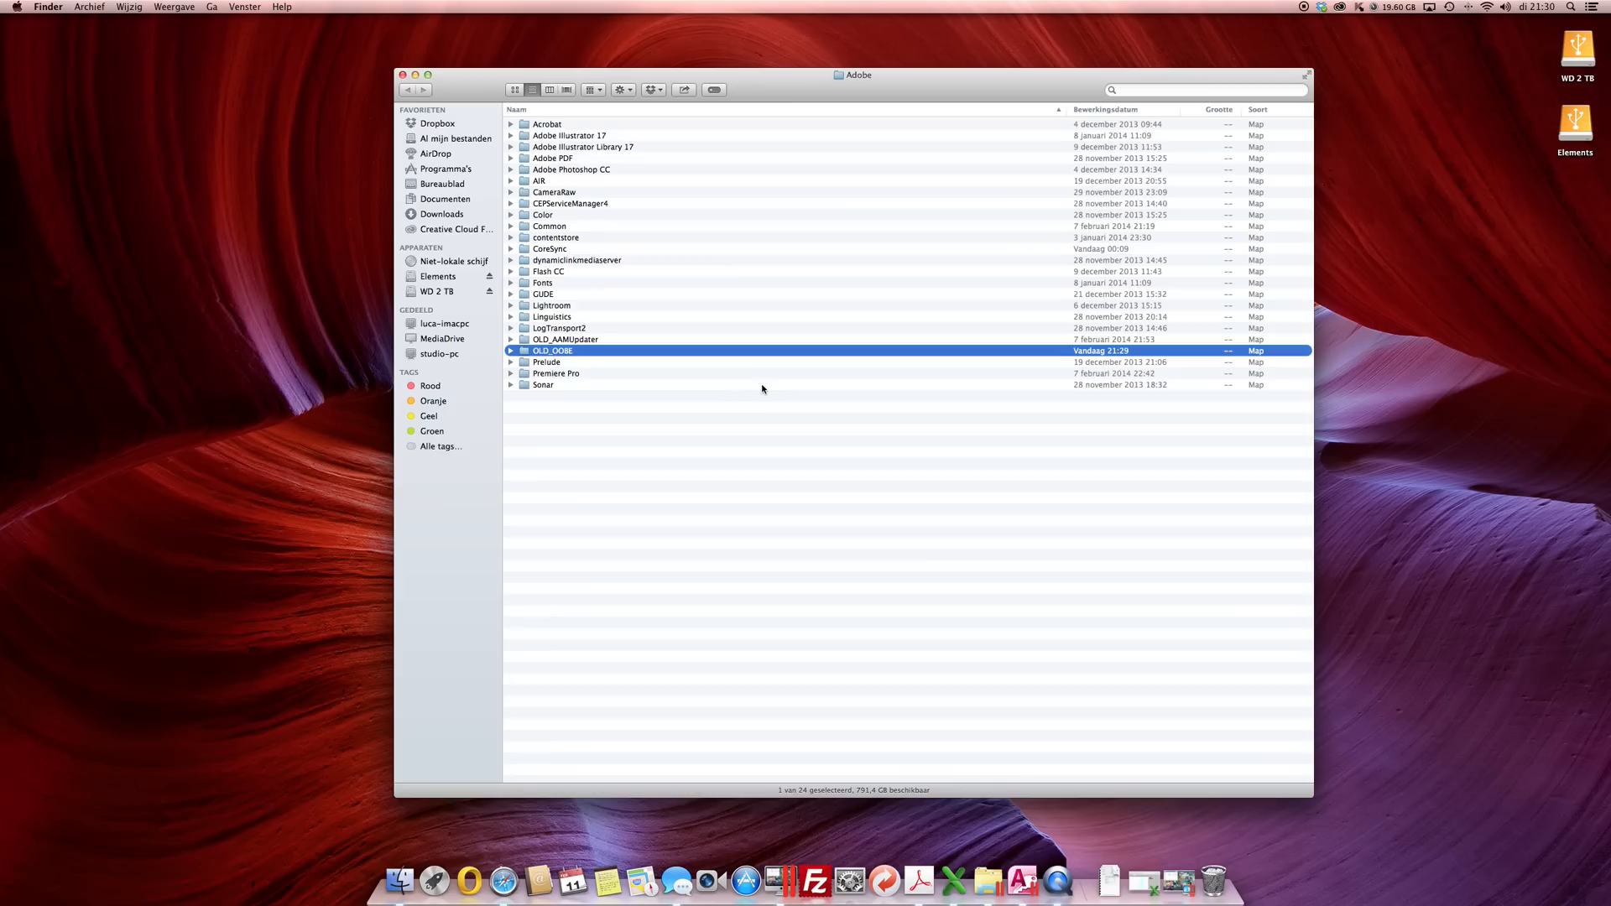
mouse_move(698, 373)
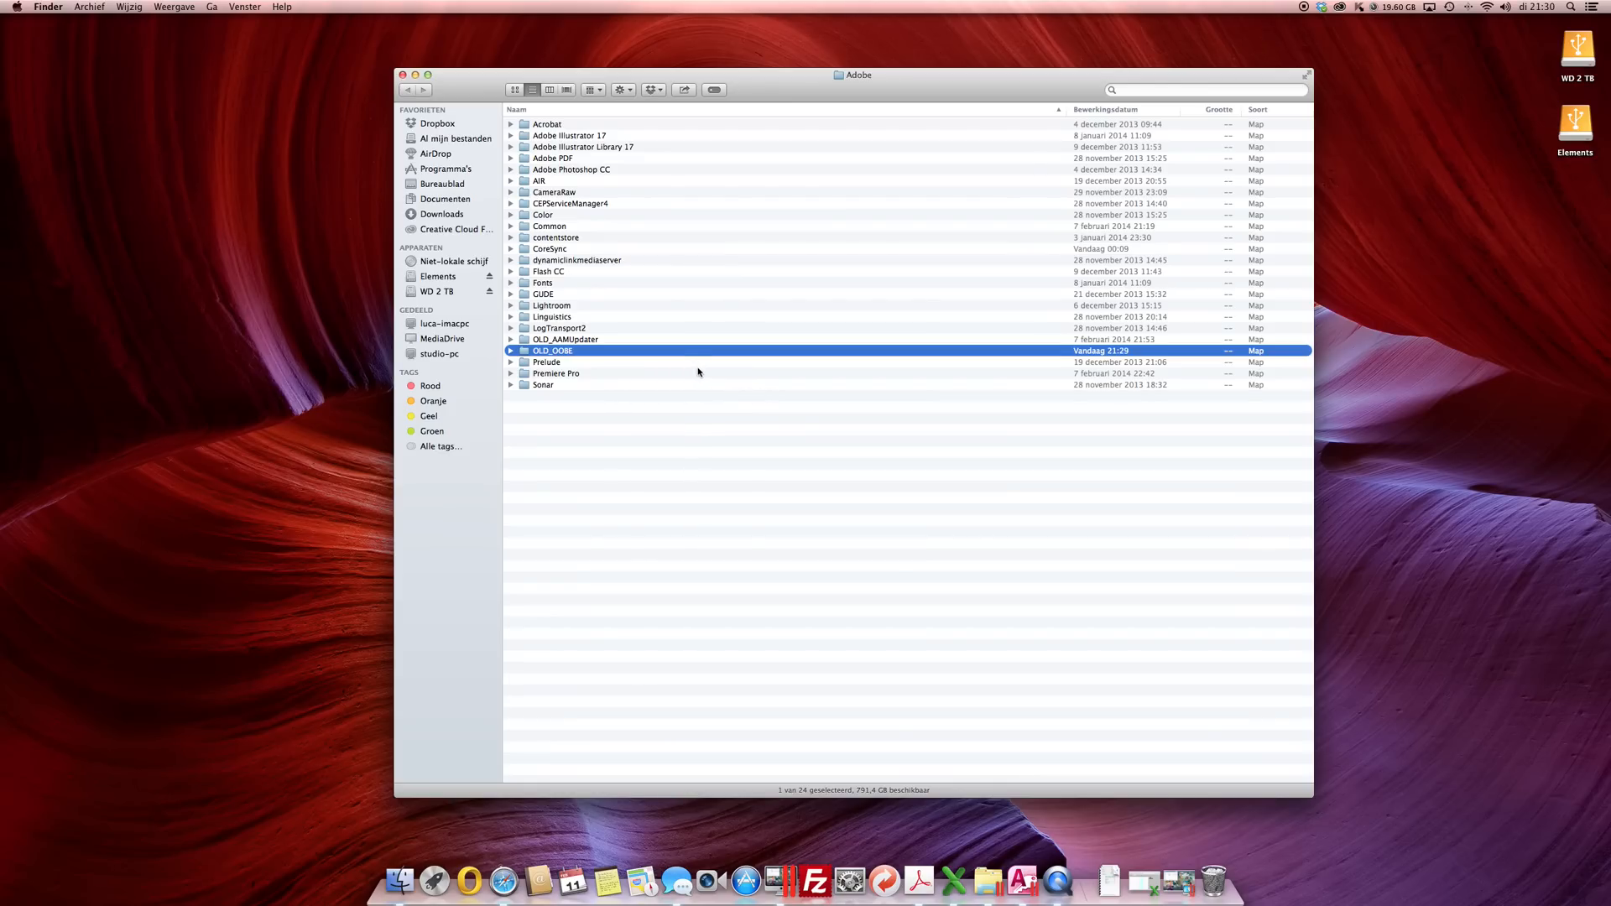
mouse_move(604, 341)
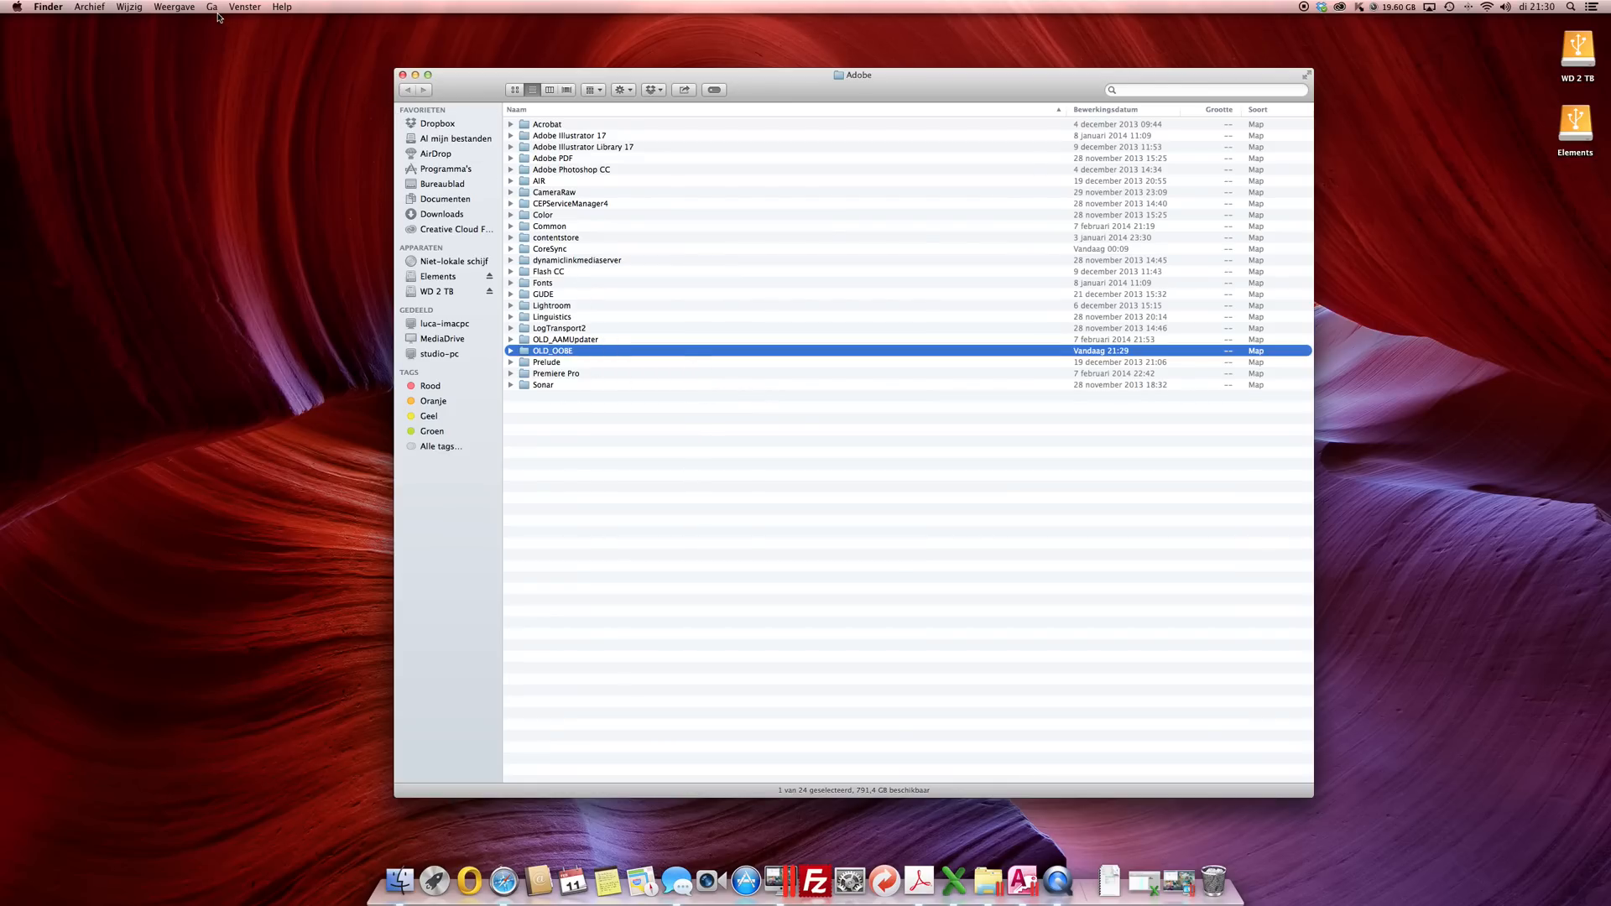
left_click(405, 73)
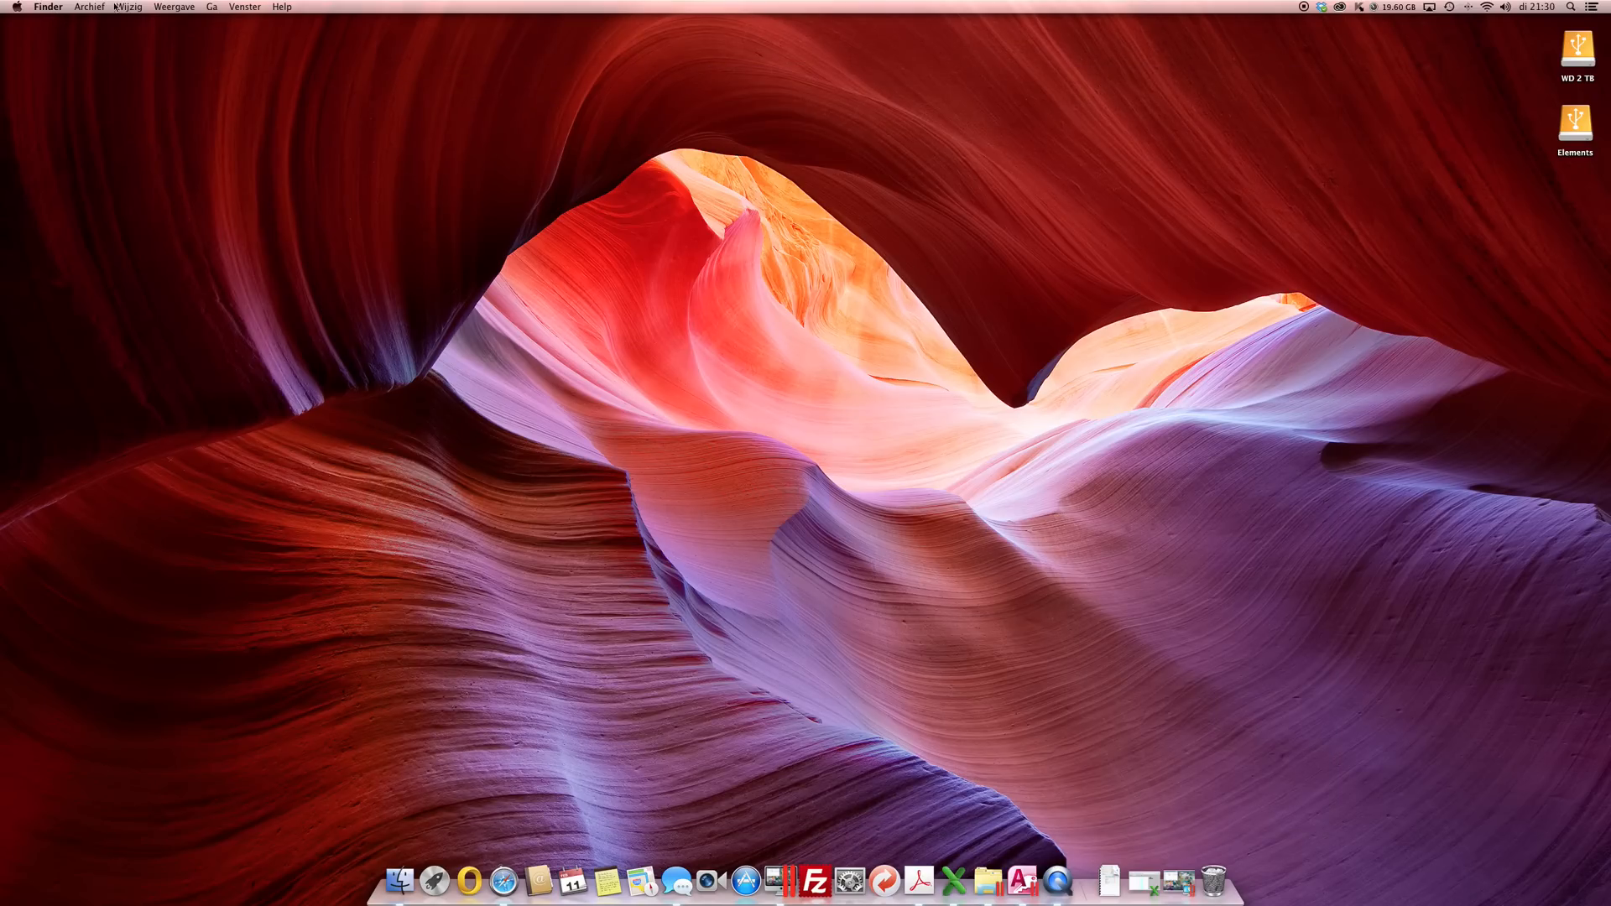
Go to the system-wide /Library/Application Support/Adobe folder
left_click(211, 7)
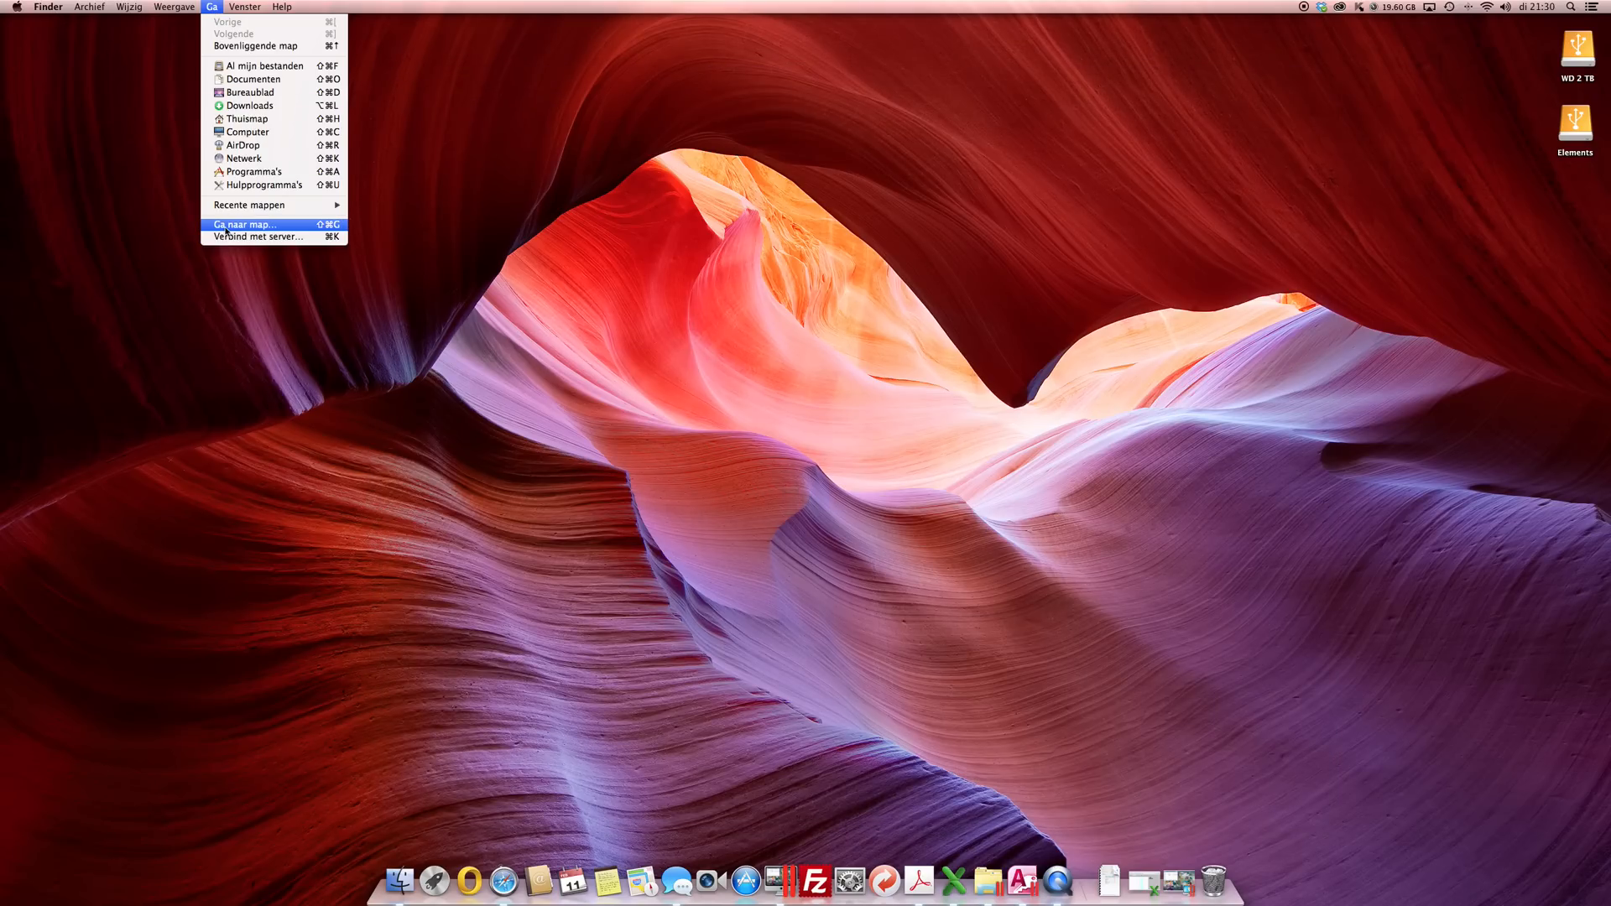
left_click(247, 223)
type("/Library/Application support/Adobe")
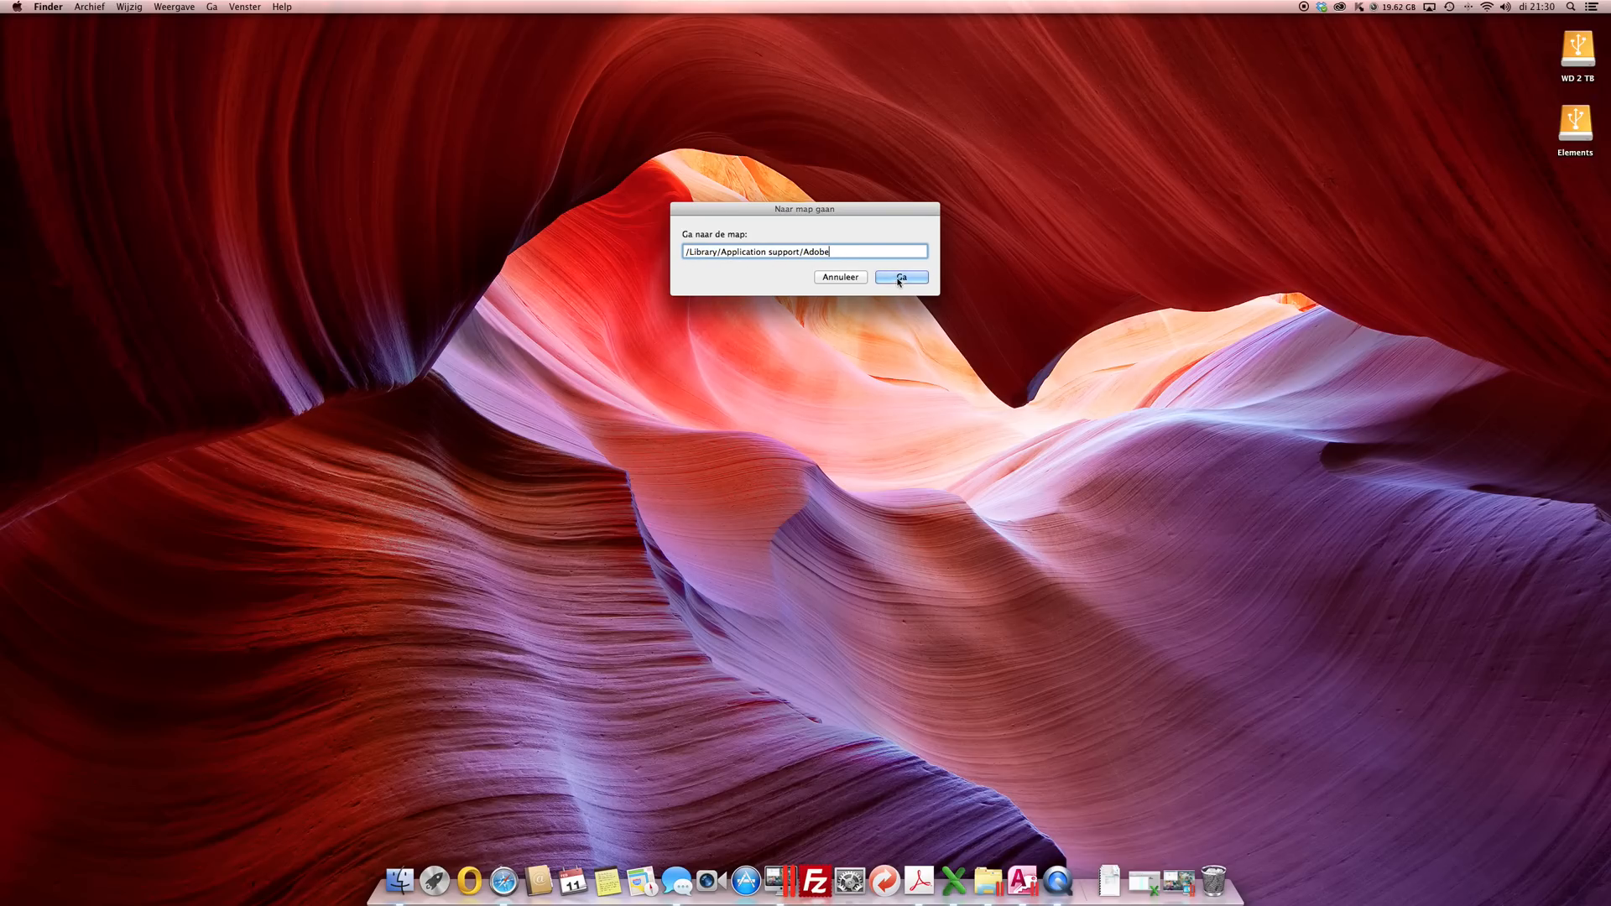
left_click(899, 277)
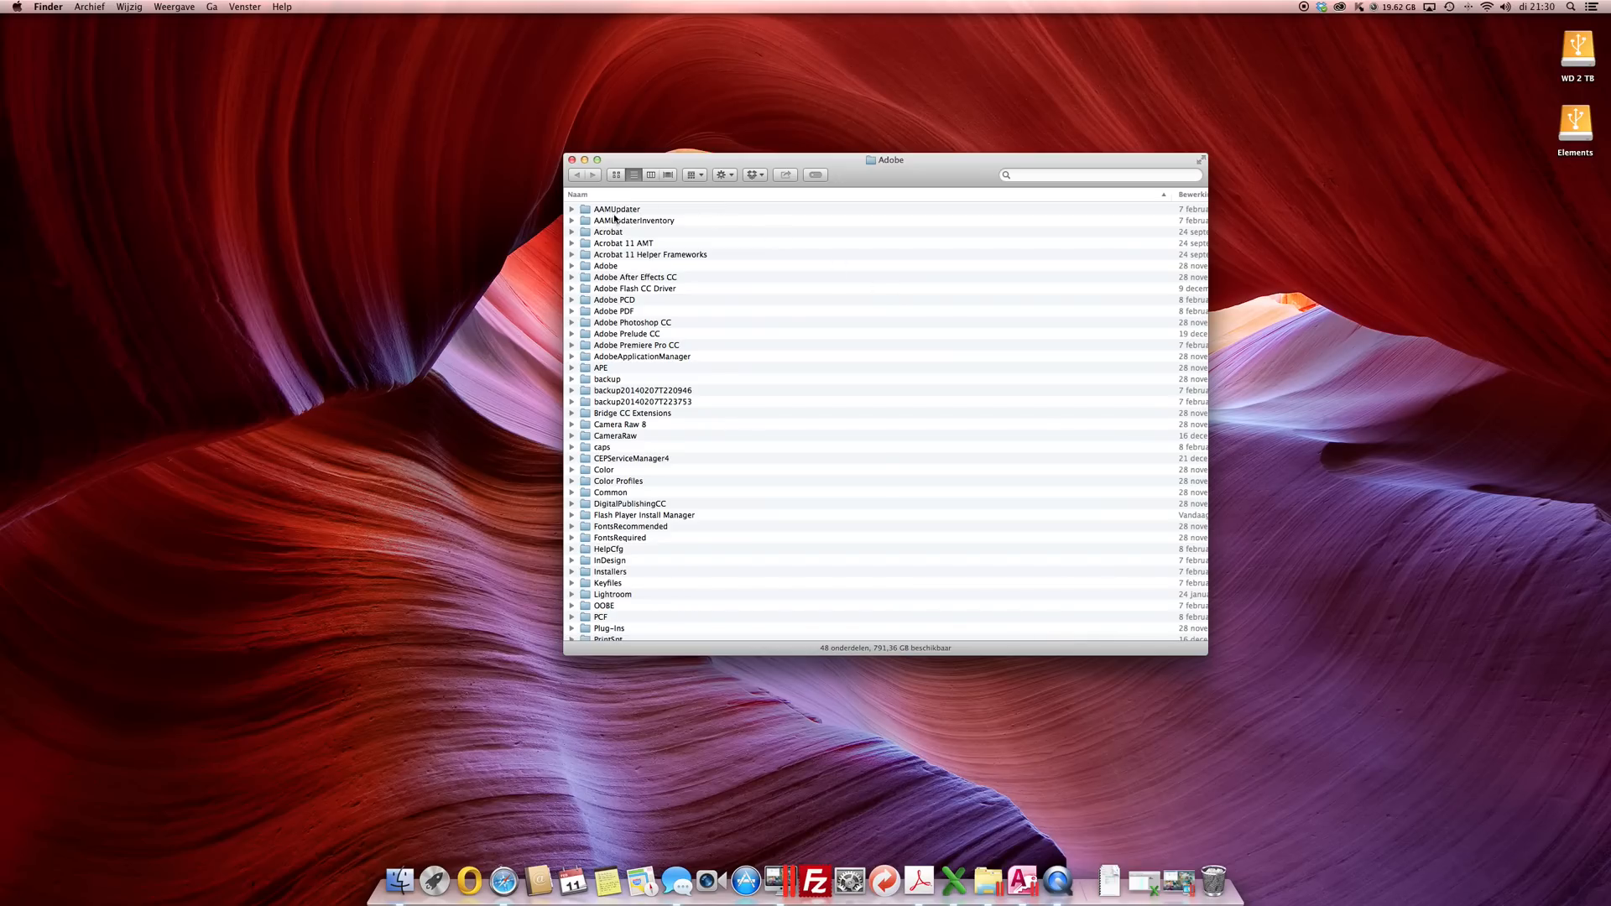
Prefix AAMUpdater and AAMUpdaterInventory with OLD_, confirming the admin password, then reopen Creative Cloud
left_click(616, 208)
type("OLD_")
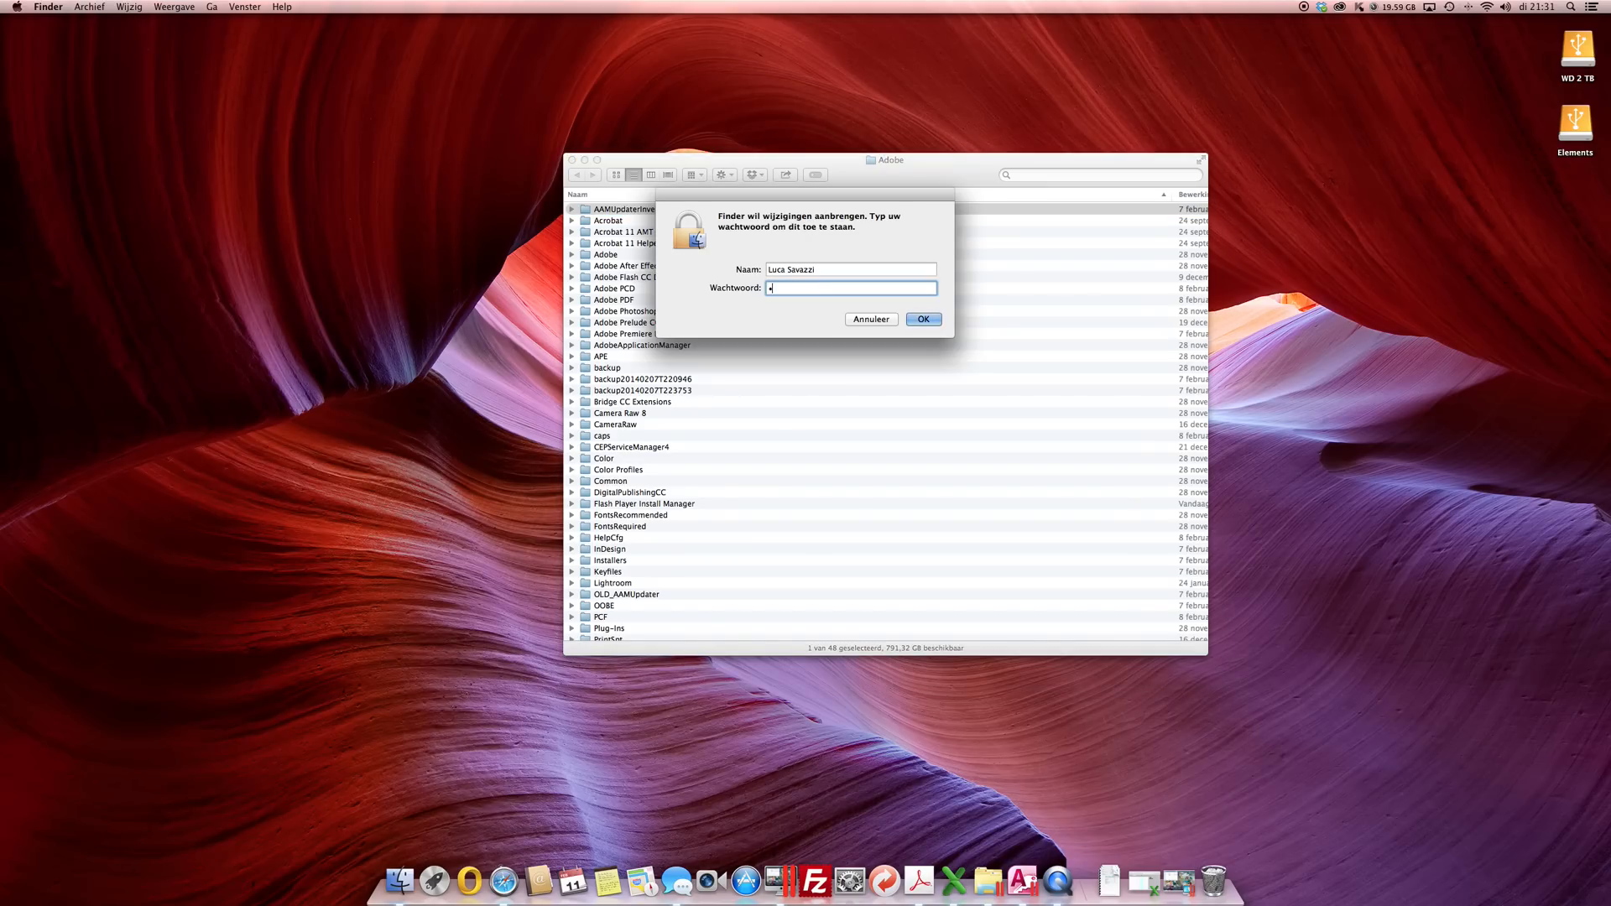
left_click(922, 319)
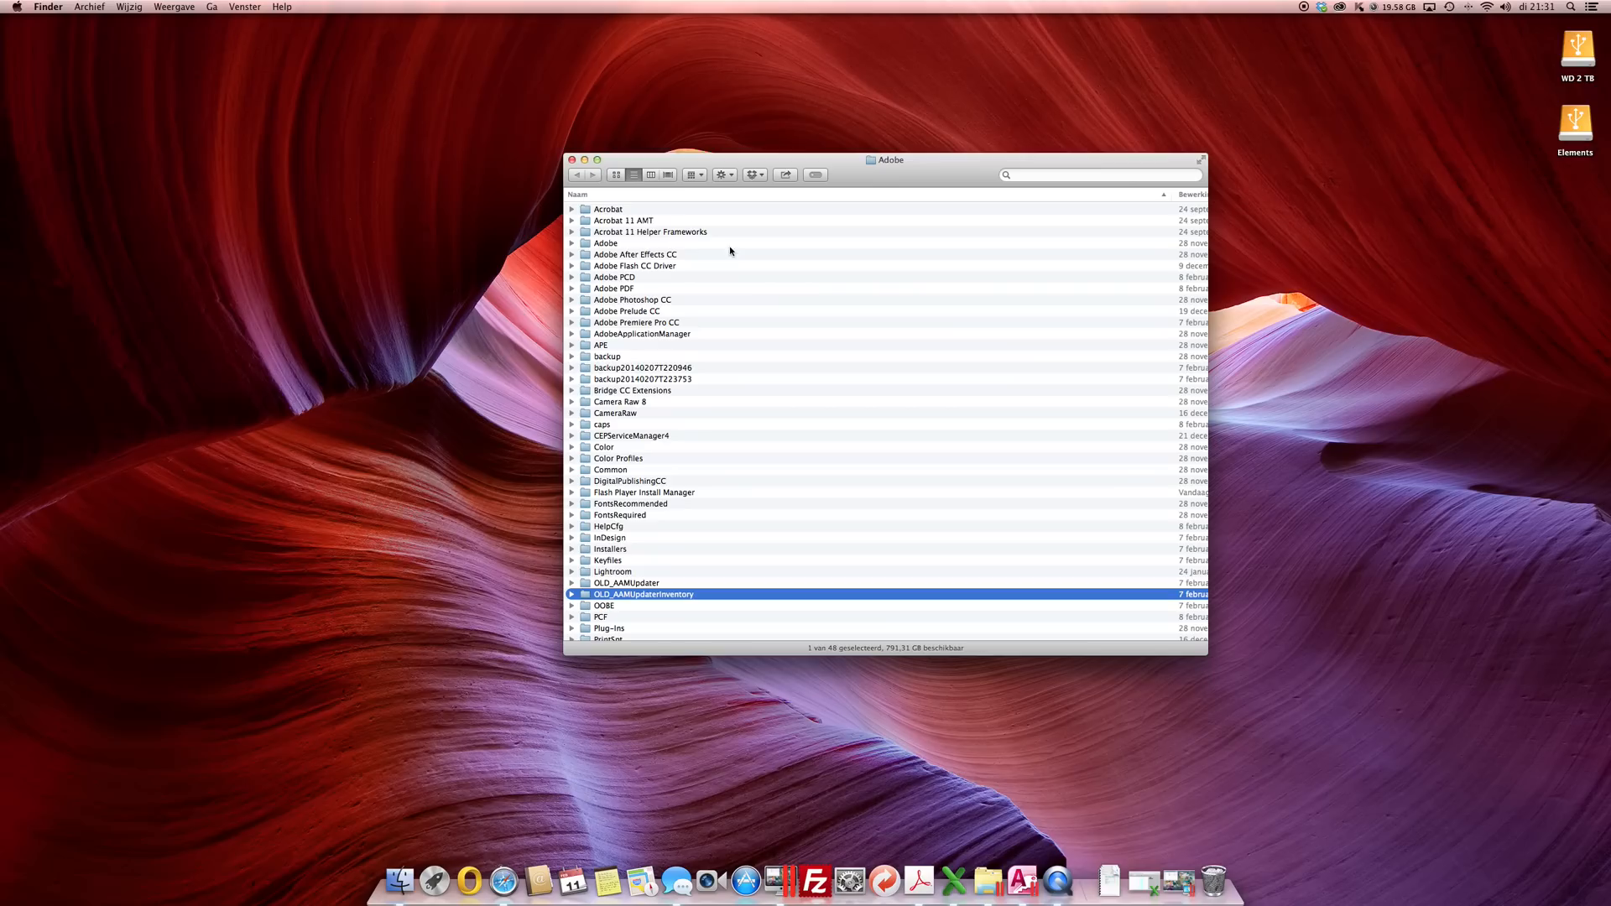
mouse_move(669, 485)
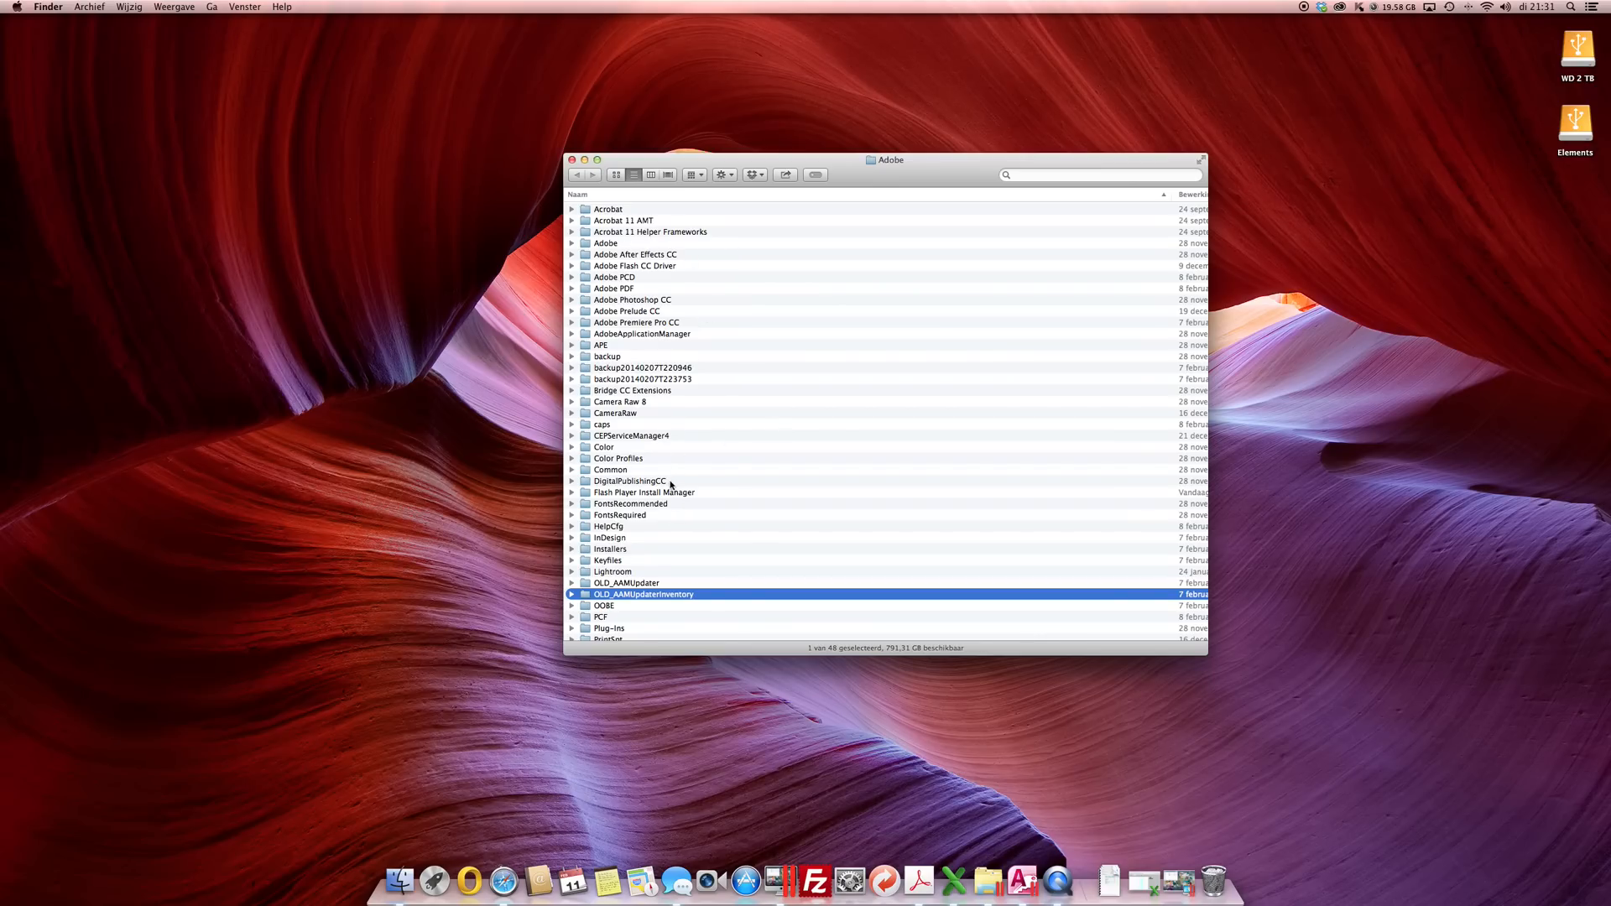
mouse_move(1118, 290)
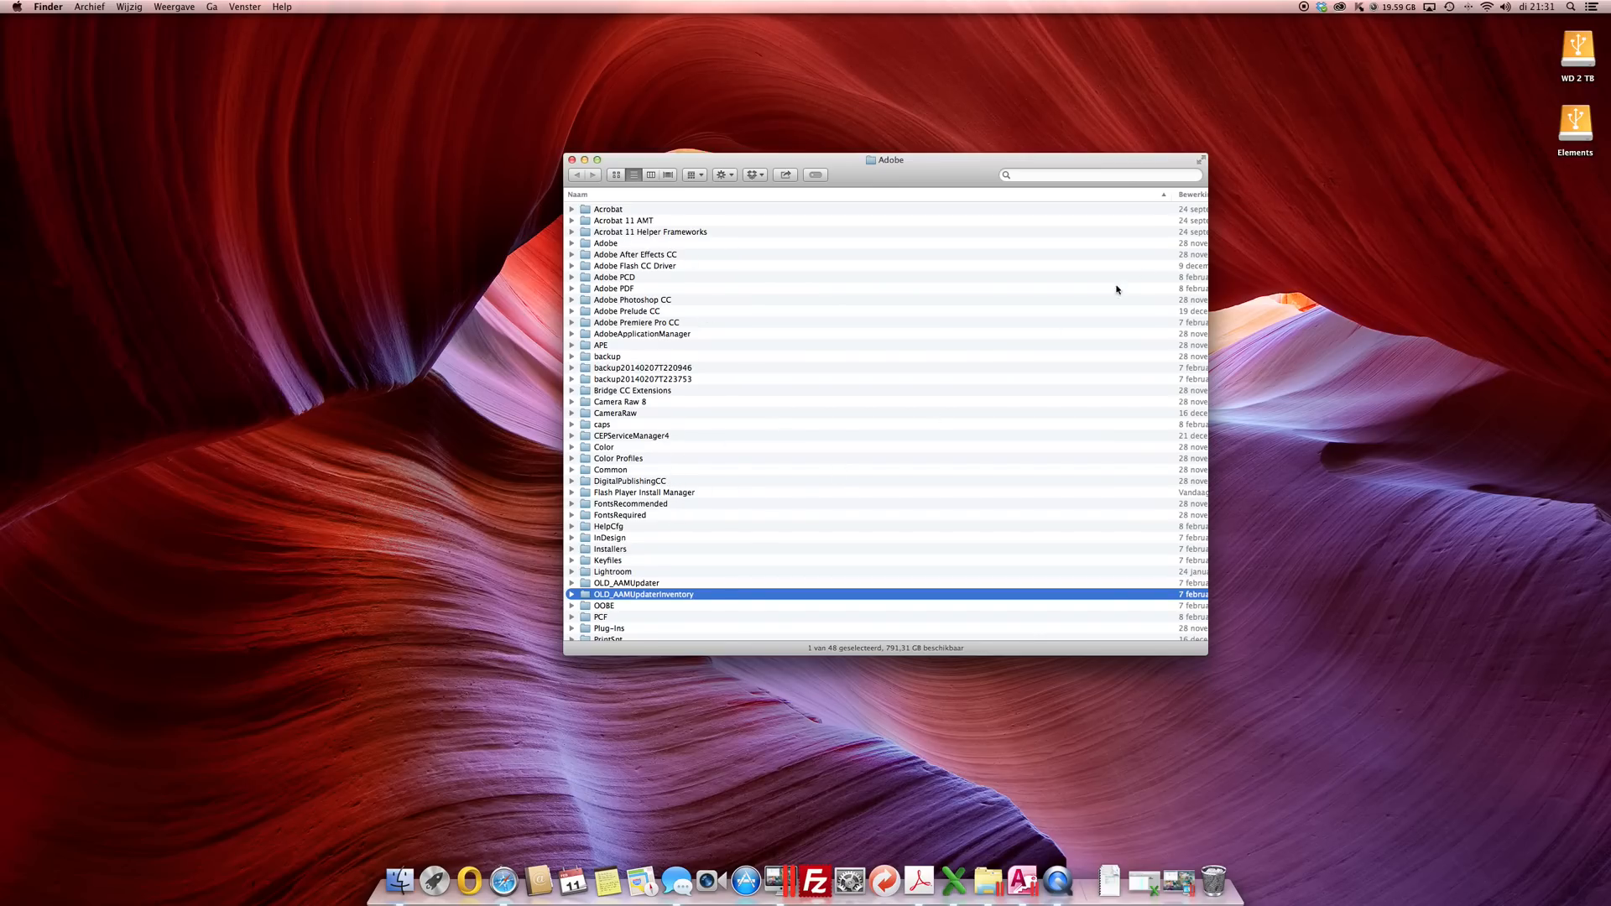
mouse_move(1342, 20)
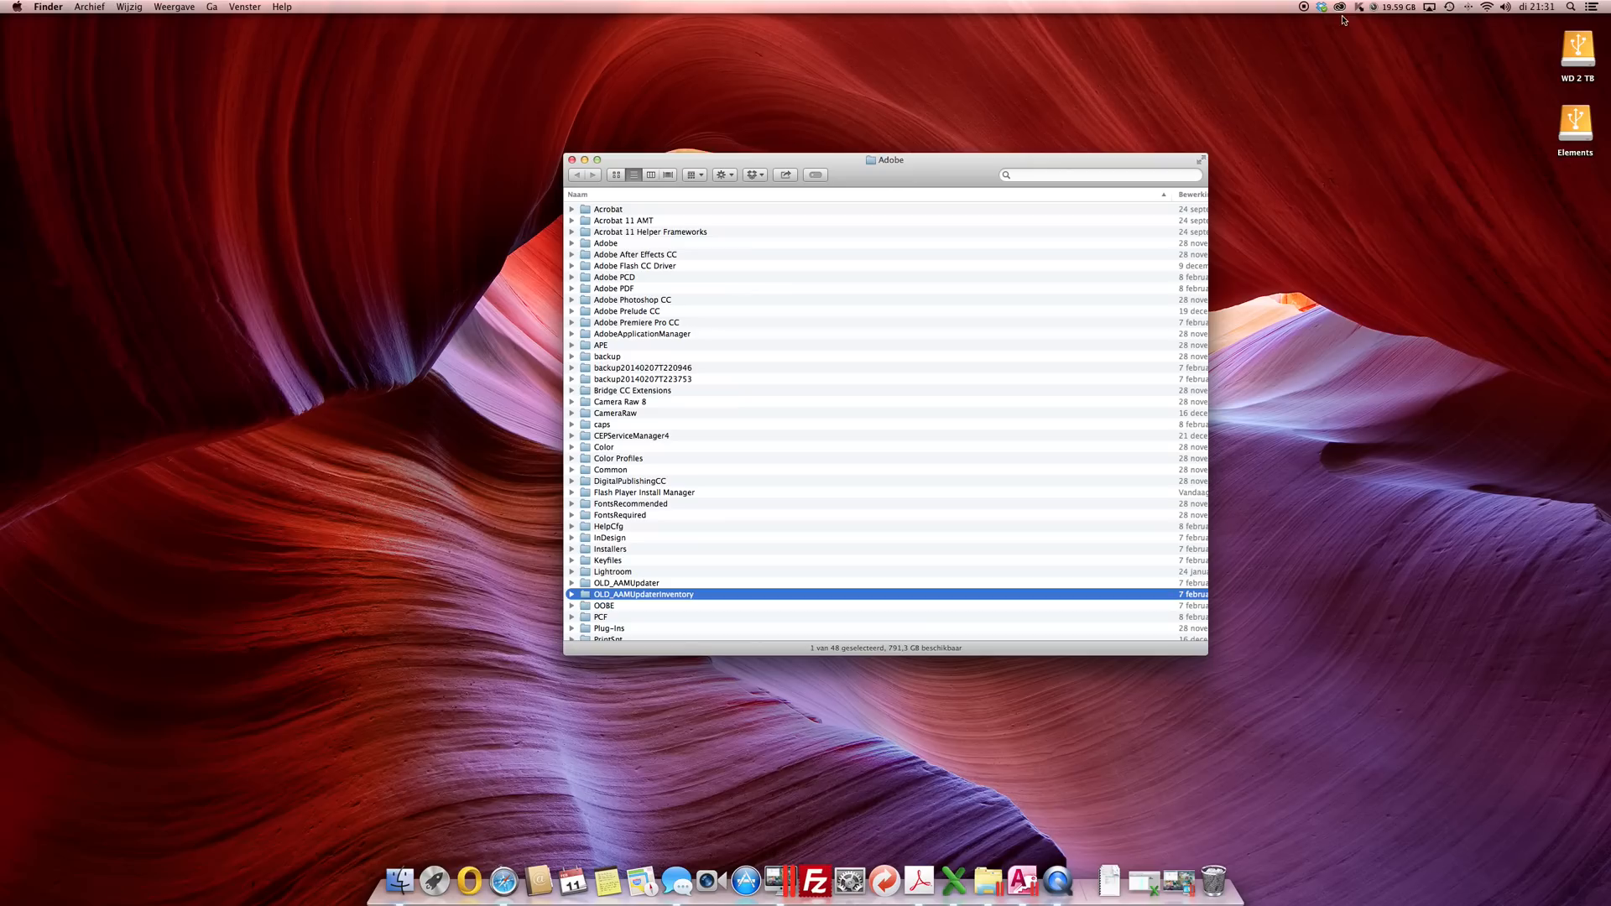
mouse_move(637, 601)
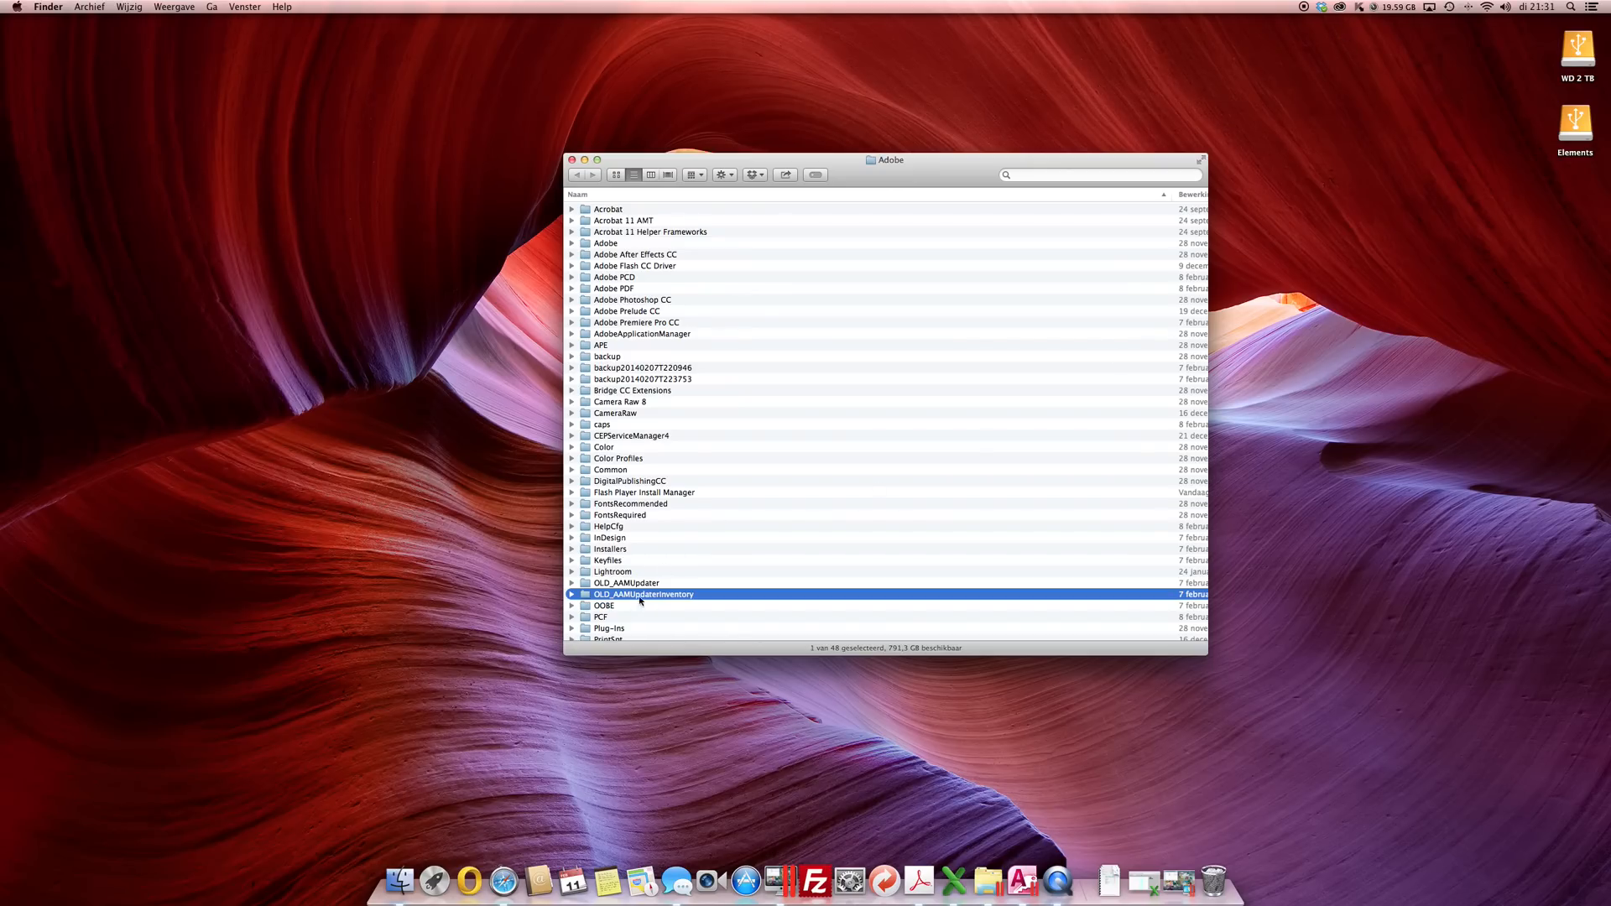
left_click(1339, 6)
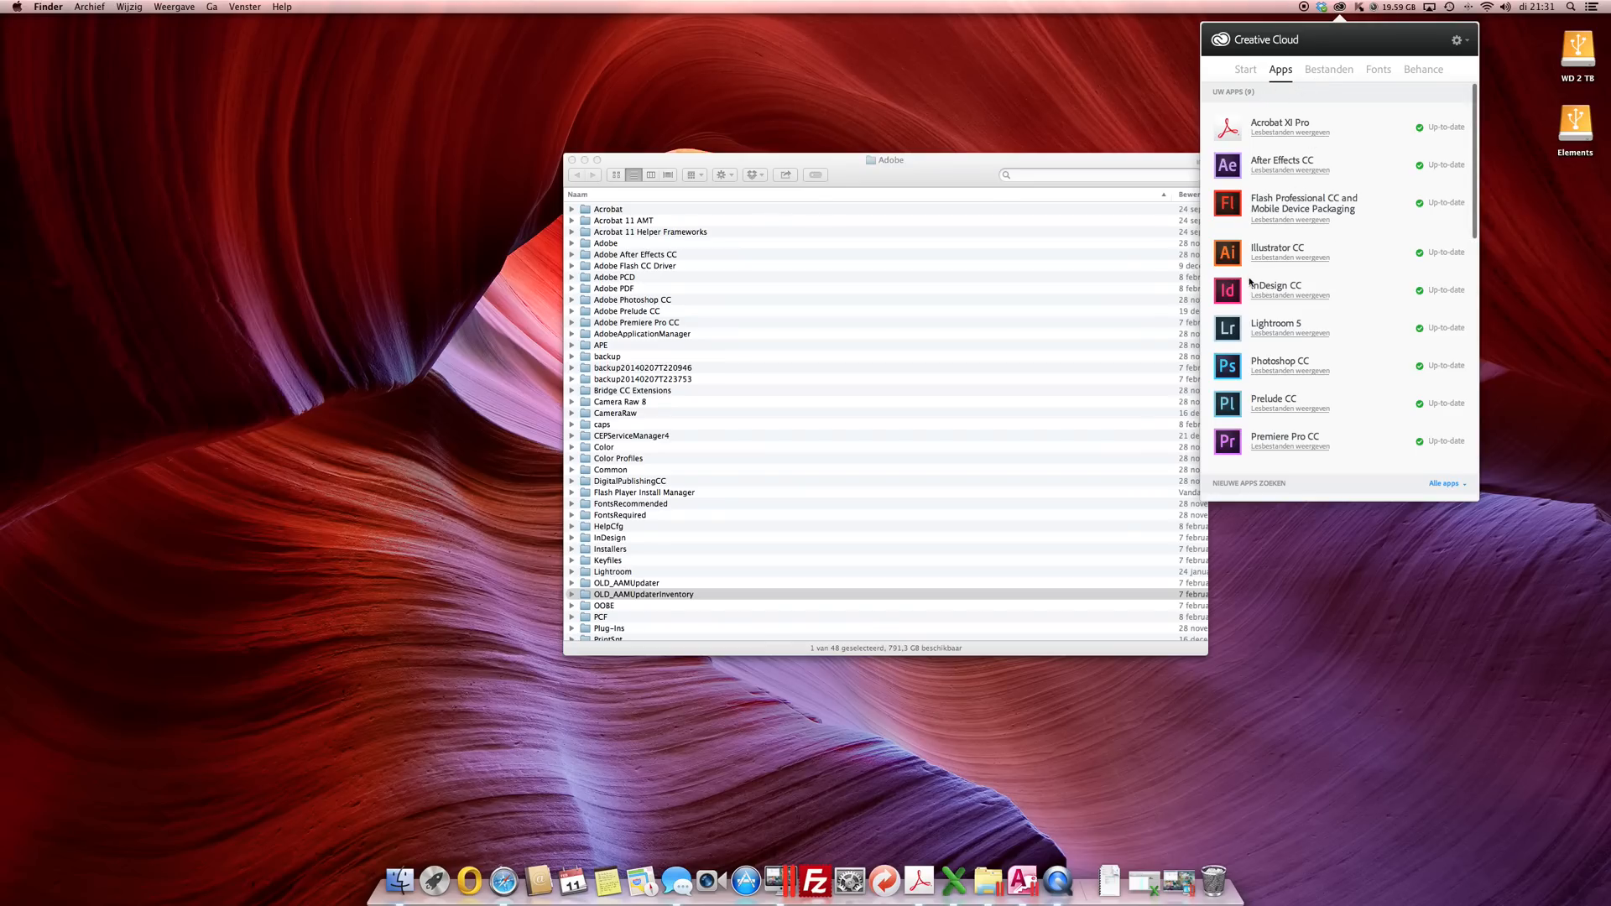
mouse_move(1271, 292)
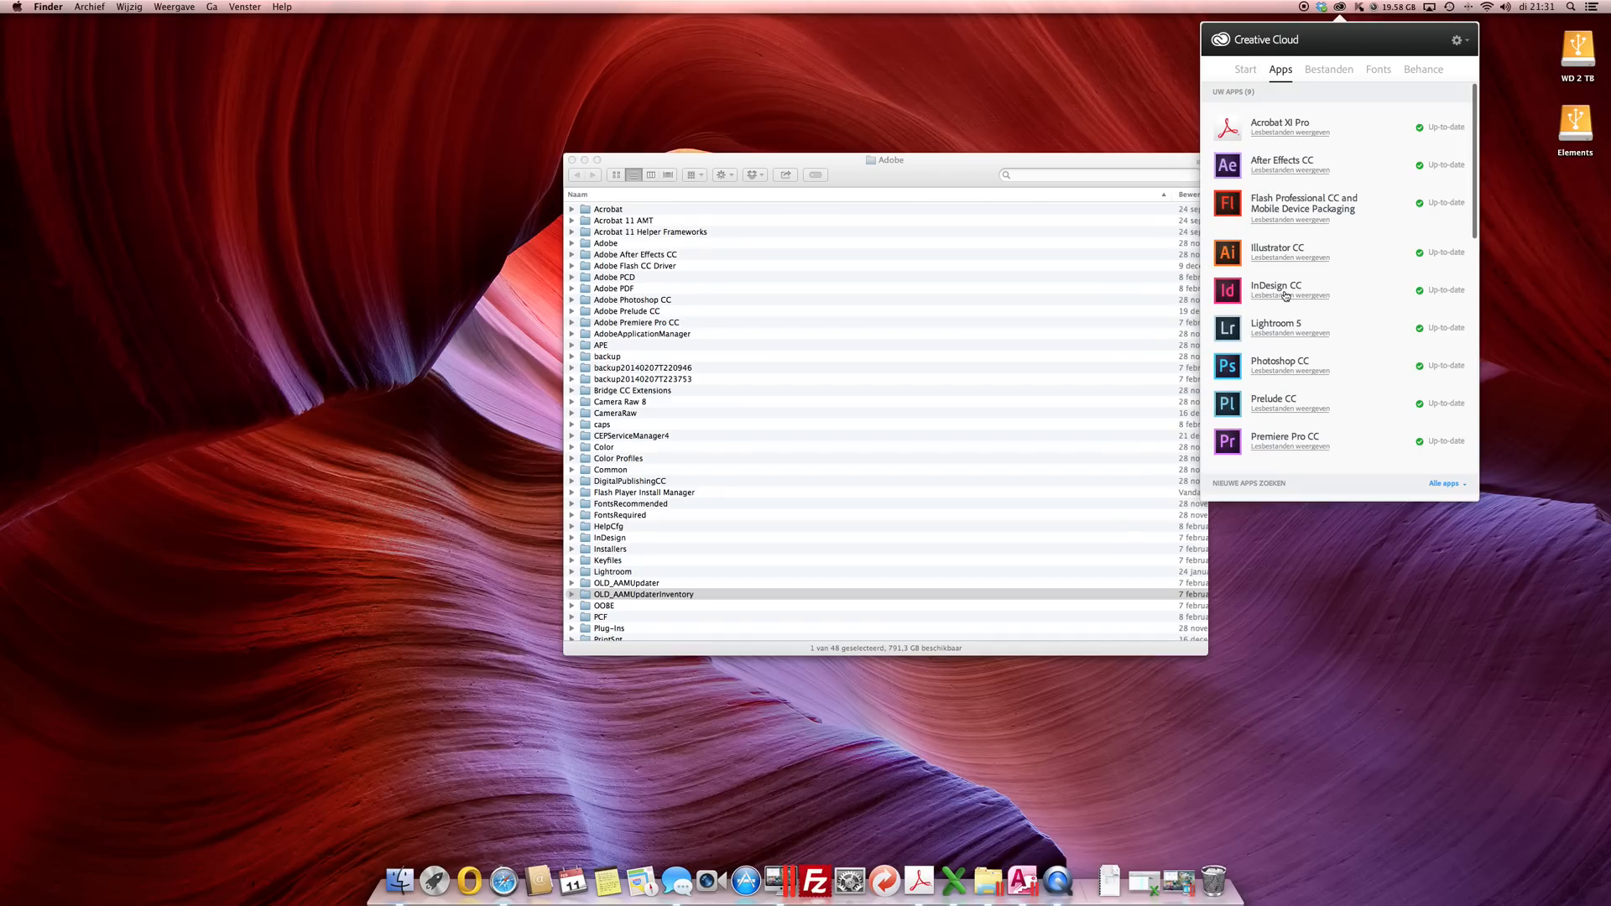
mouse_move(1283, 266)
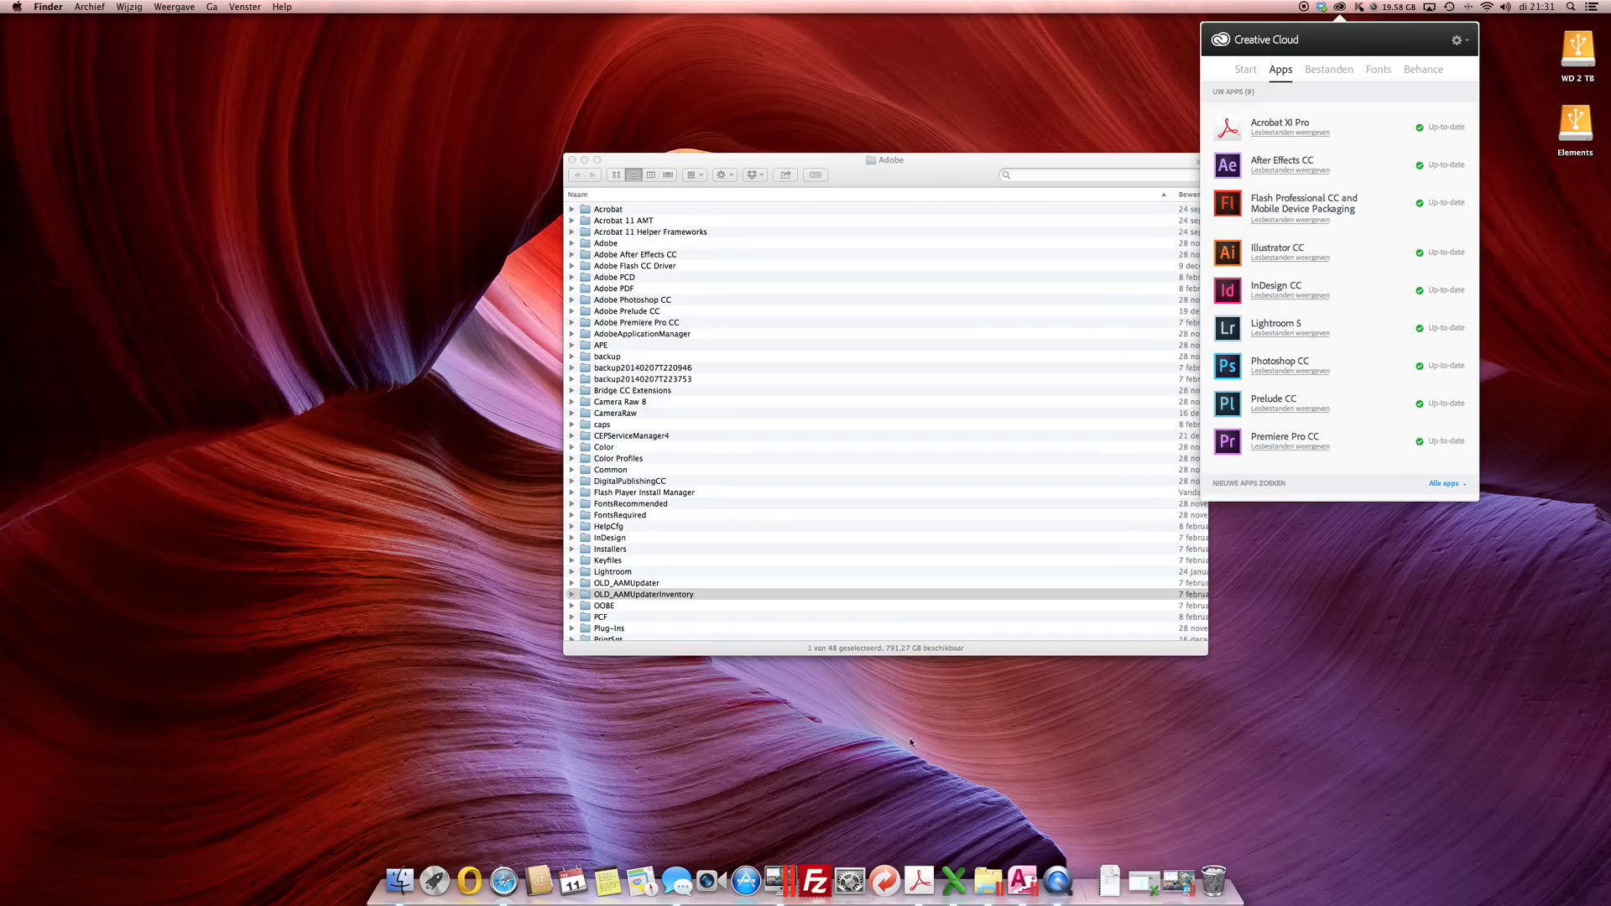
Search Google for 'creative cloud cleaner tool' and open Adobe's CC Cleaner Tool help page
left_click(468, 881)
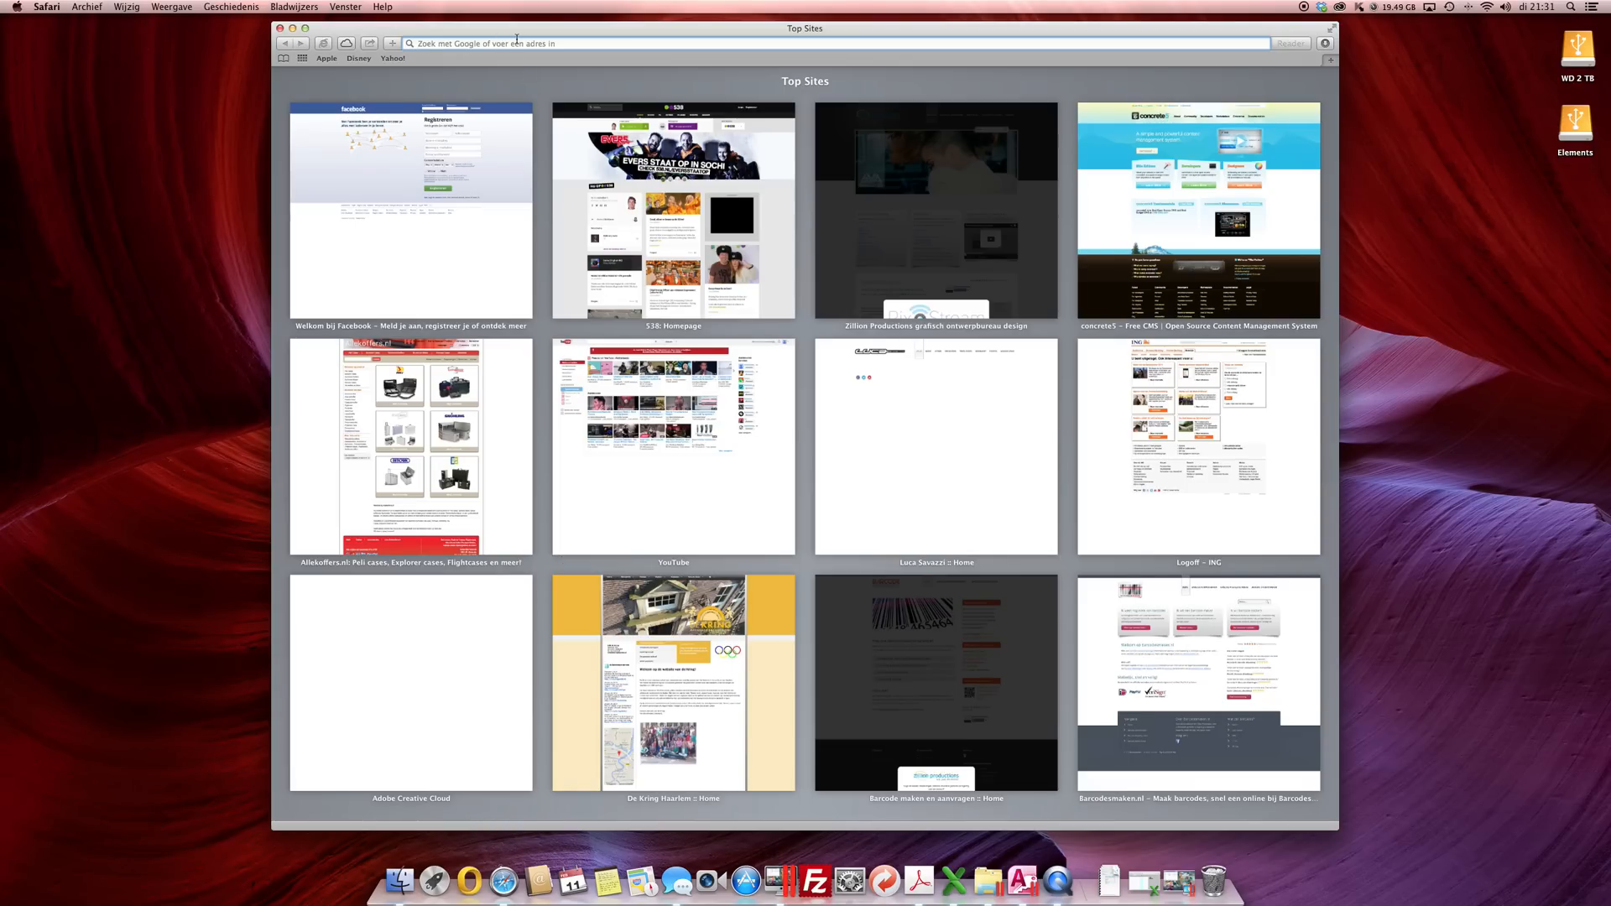
type("creative cloud")
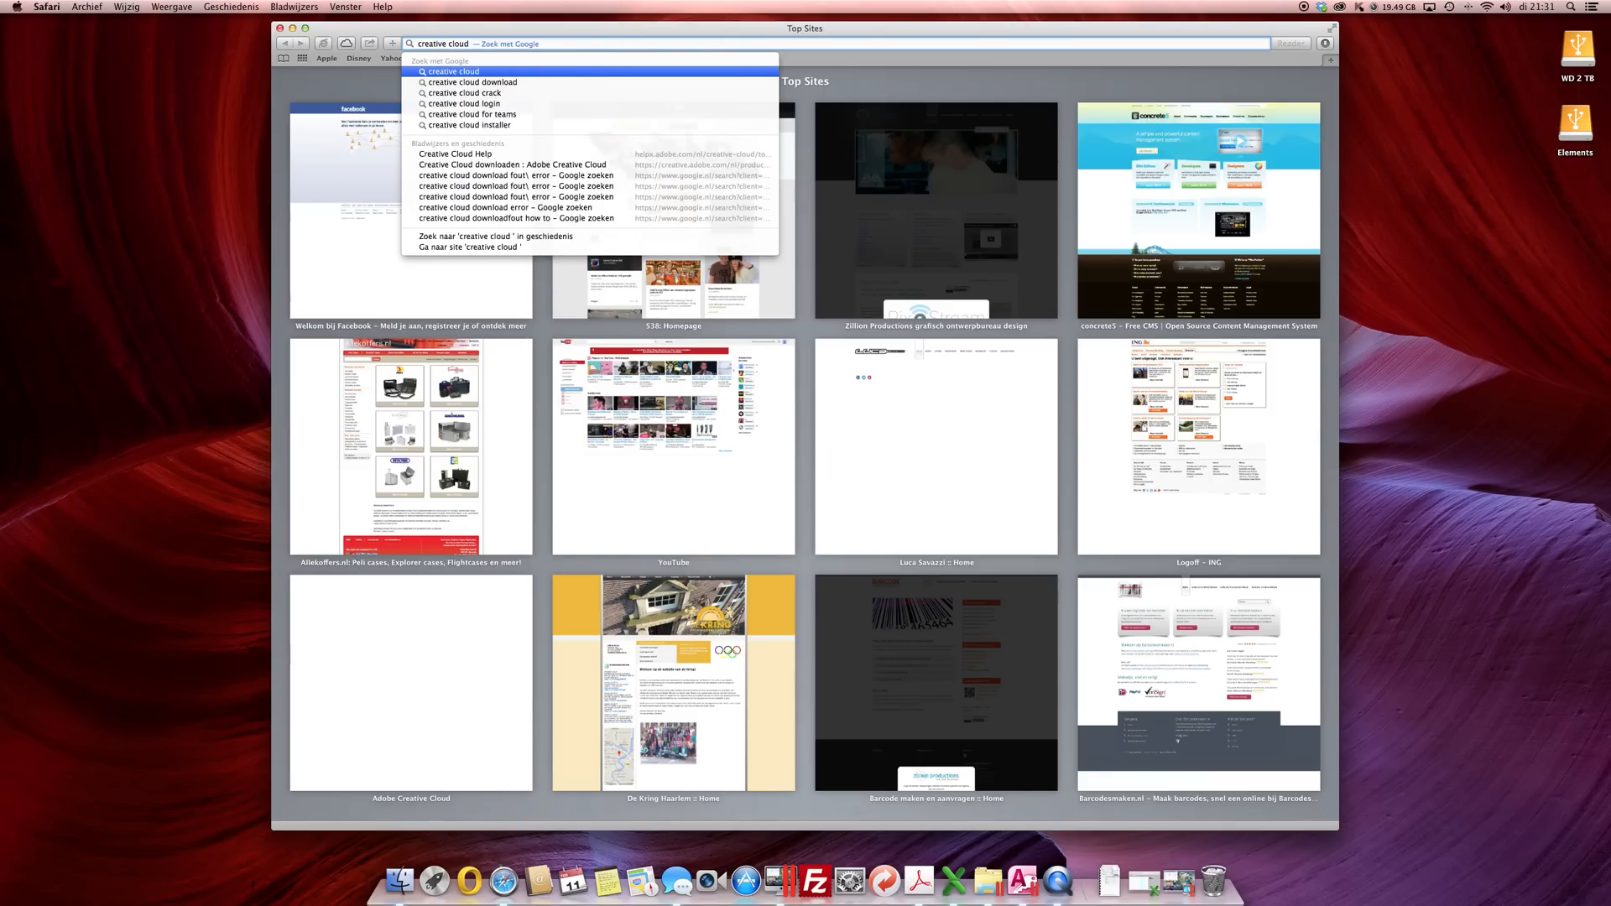
type("cleaner tool")
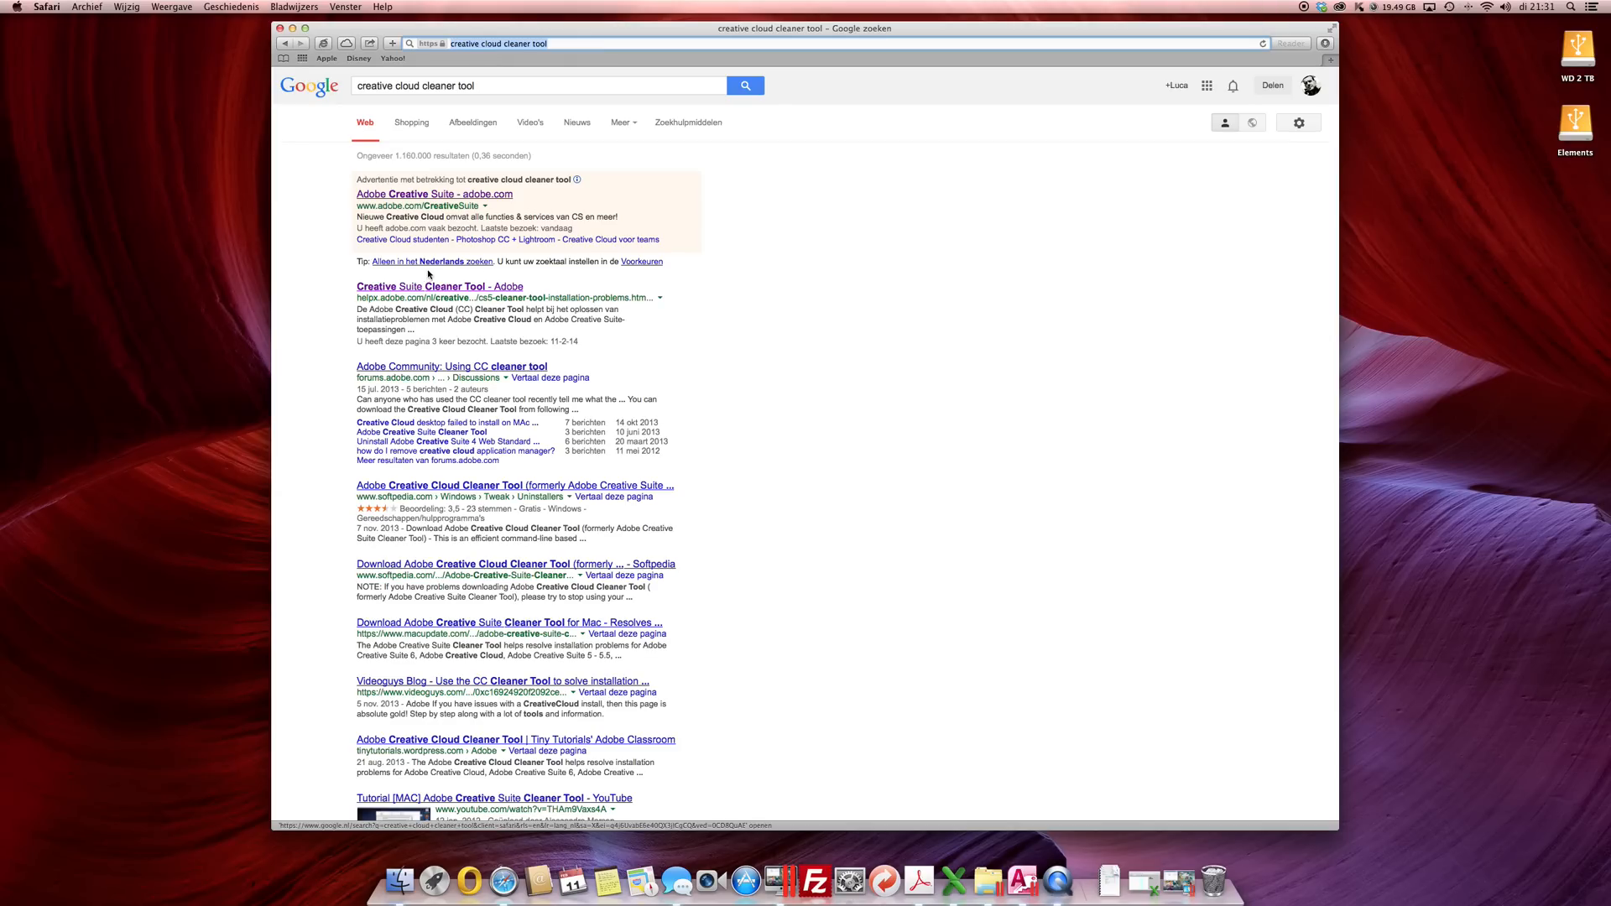
left_click(438, 287)
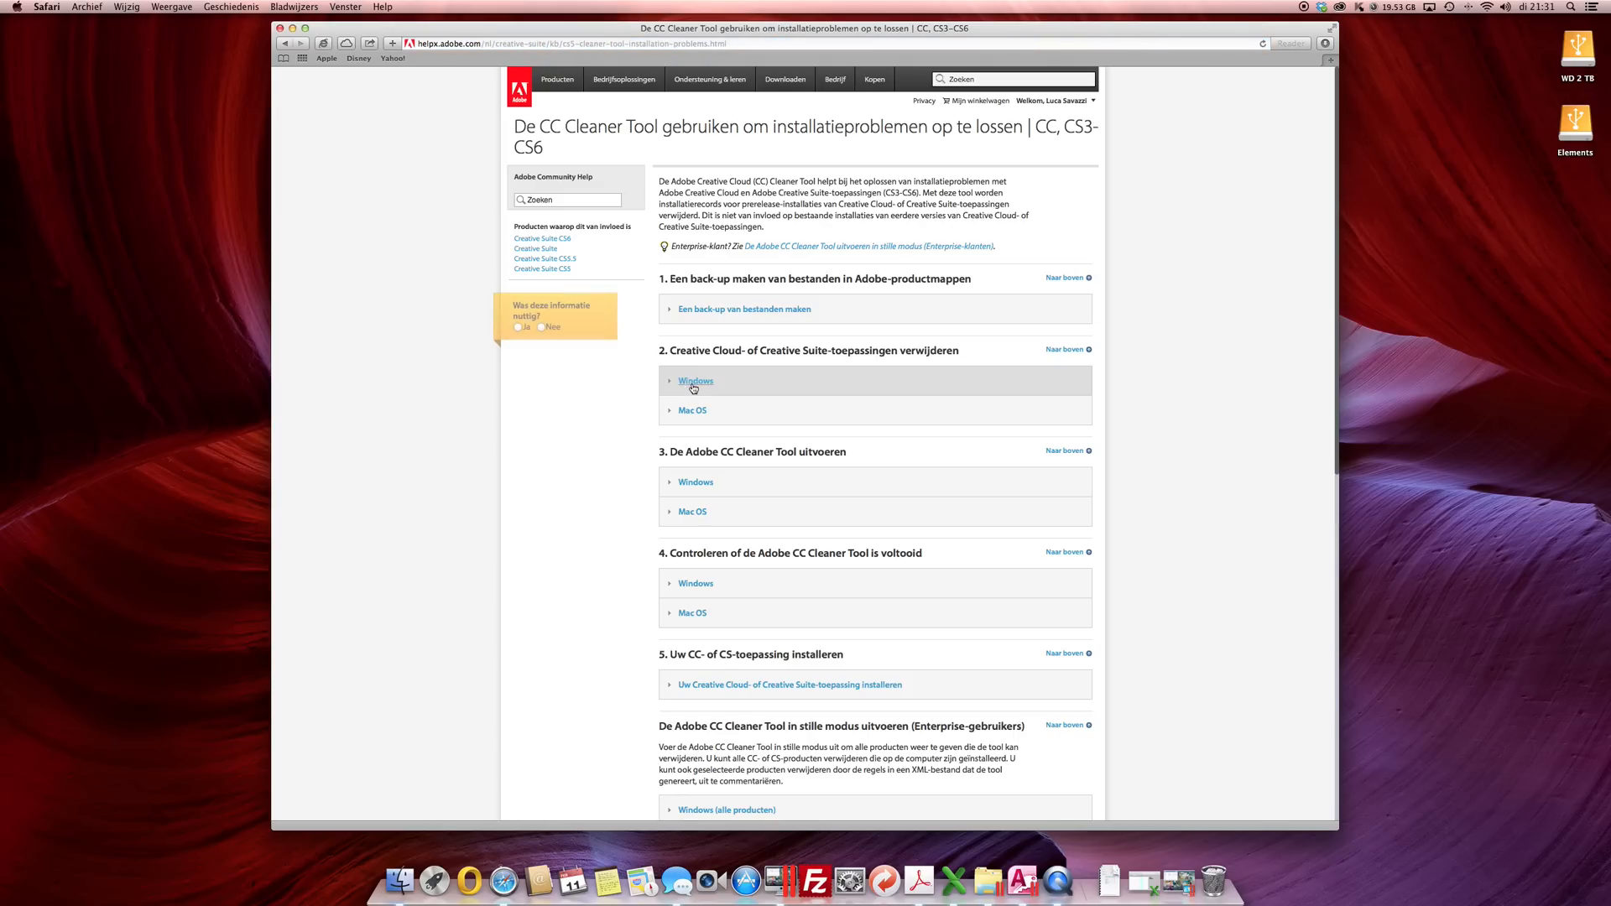
mouse_move(693, 409)
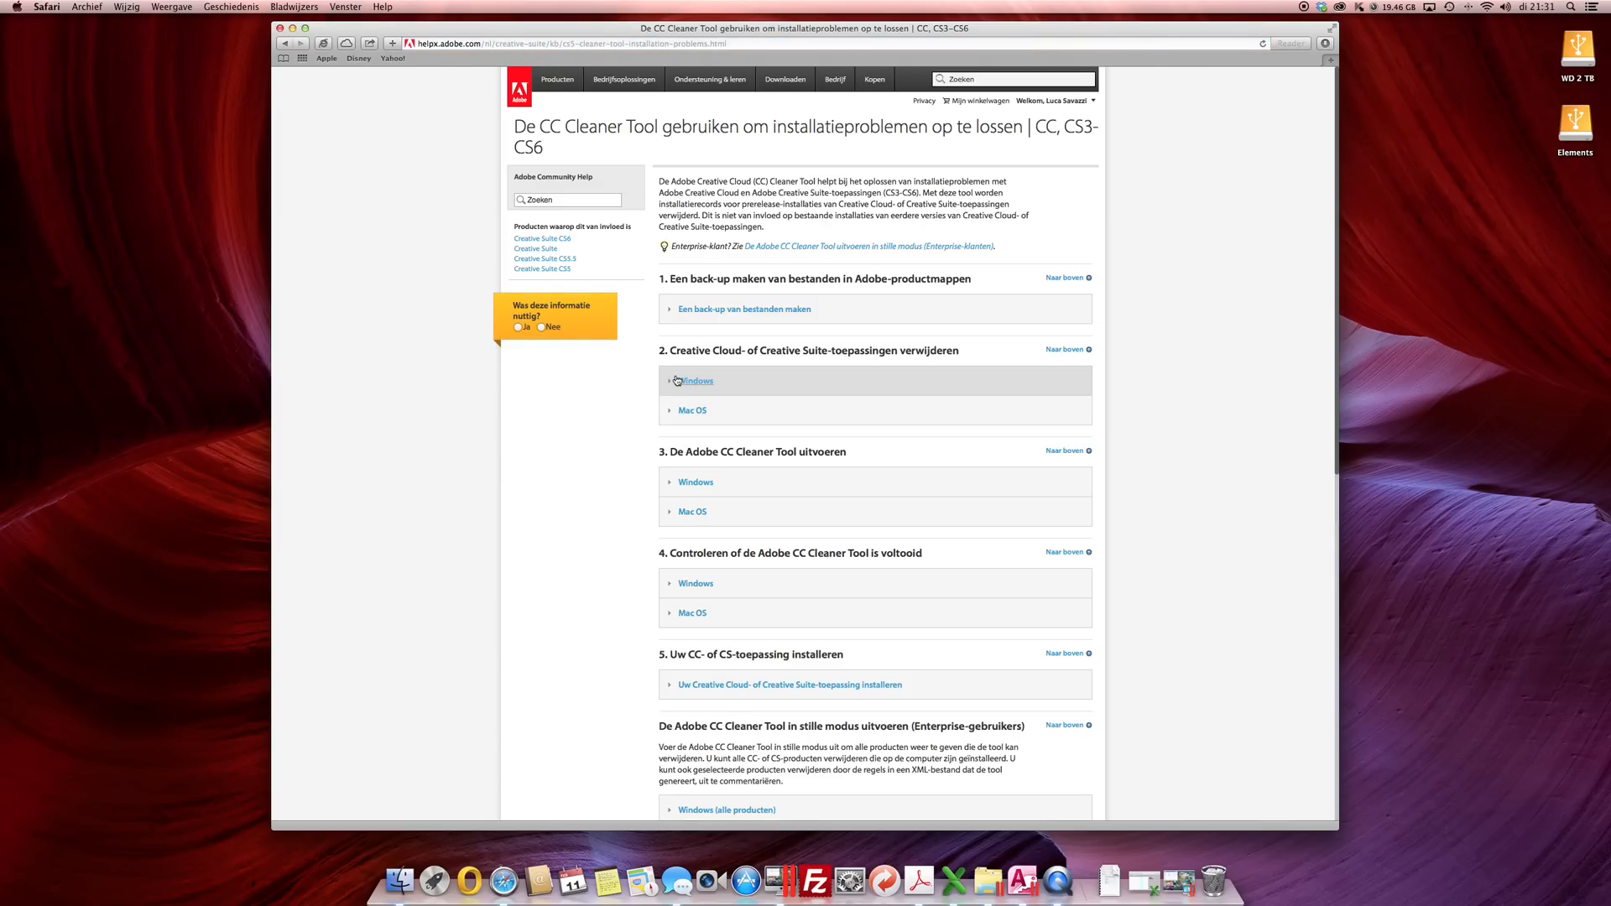
mouse_move(693, 399)
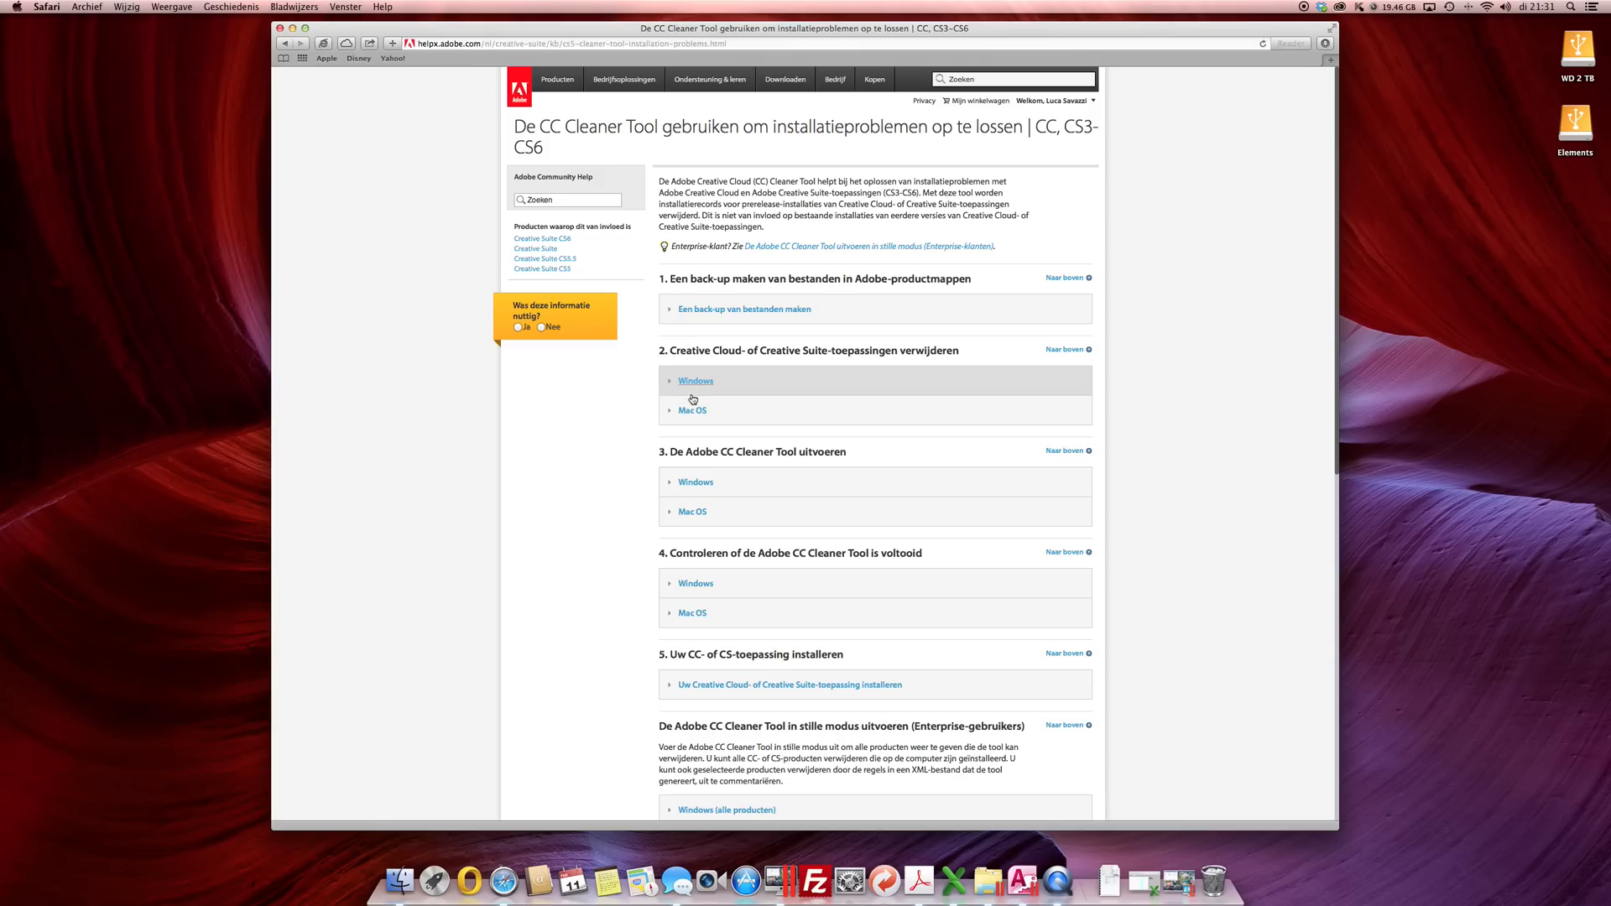
mouse_move(693, 410)
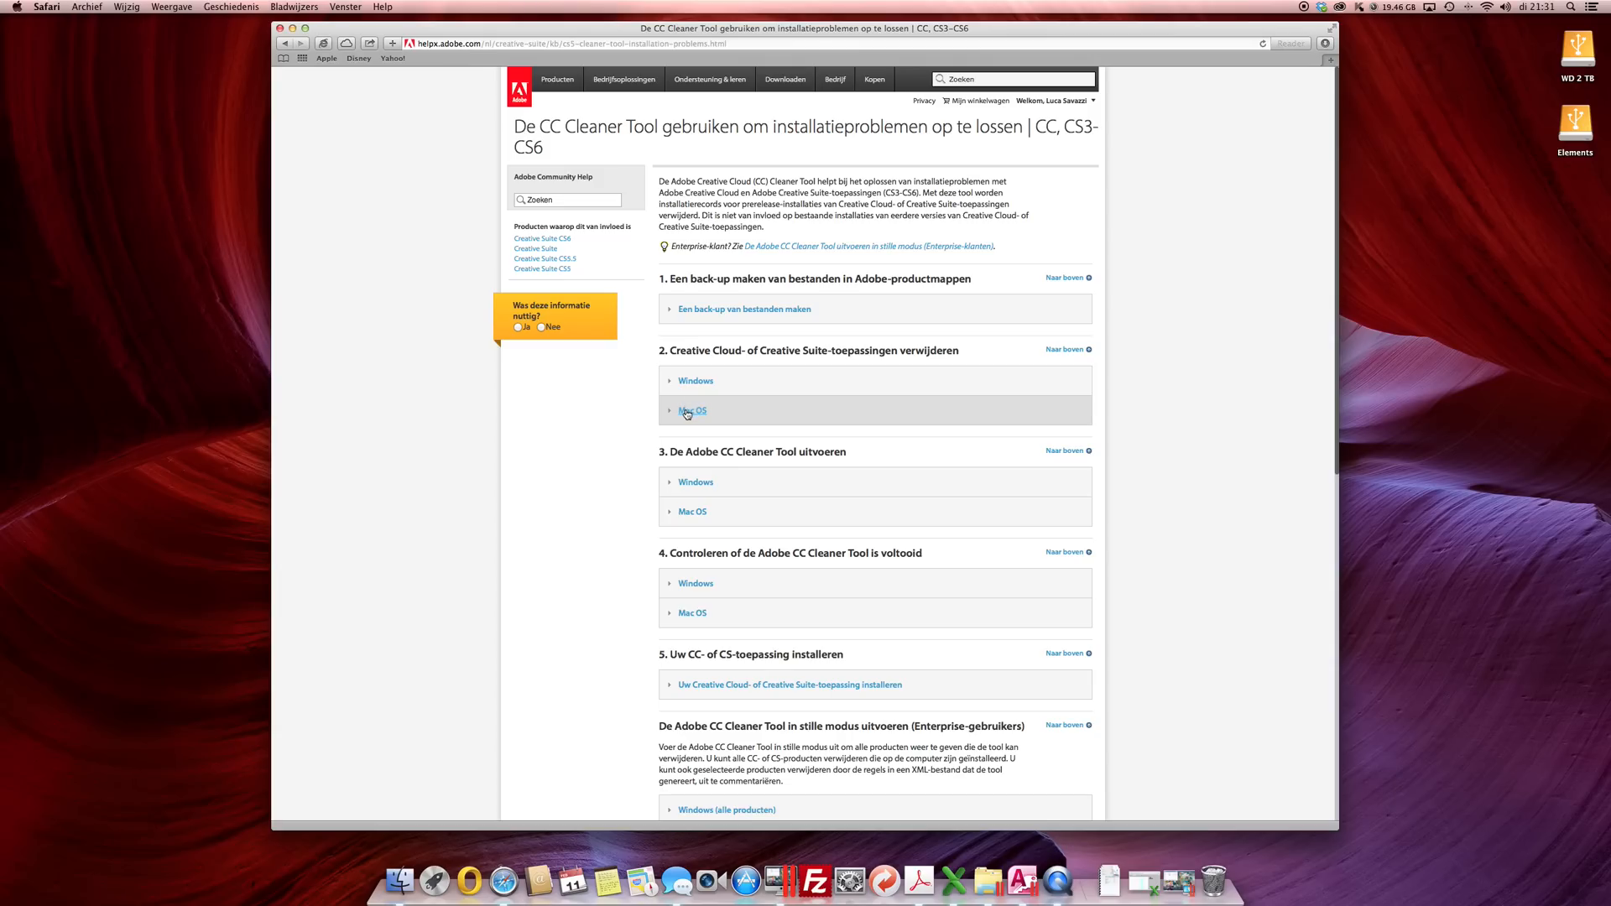